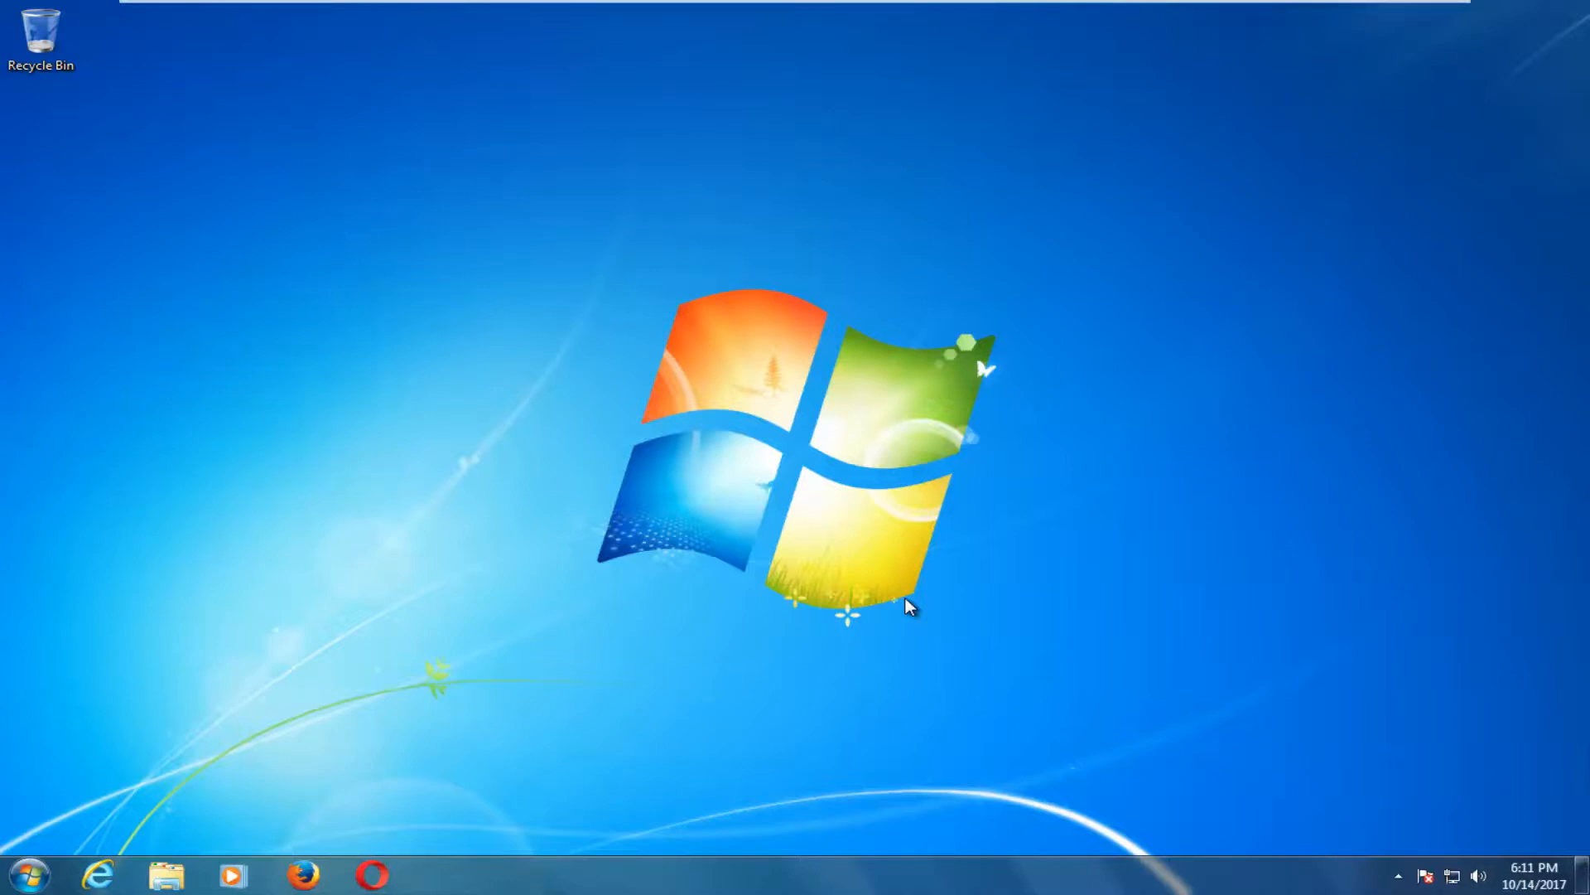
mouse_move(773, 751)
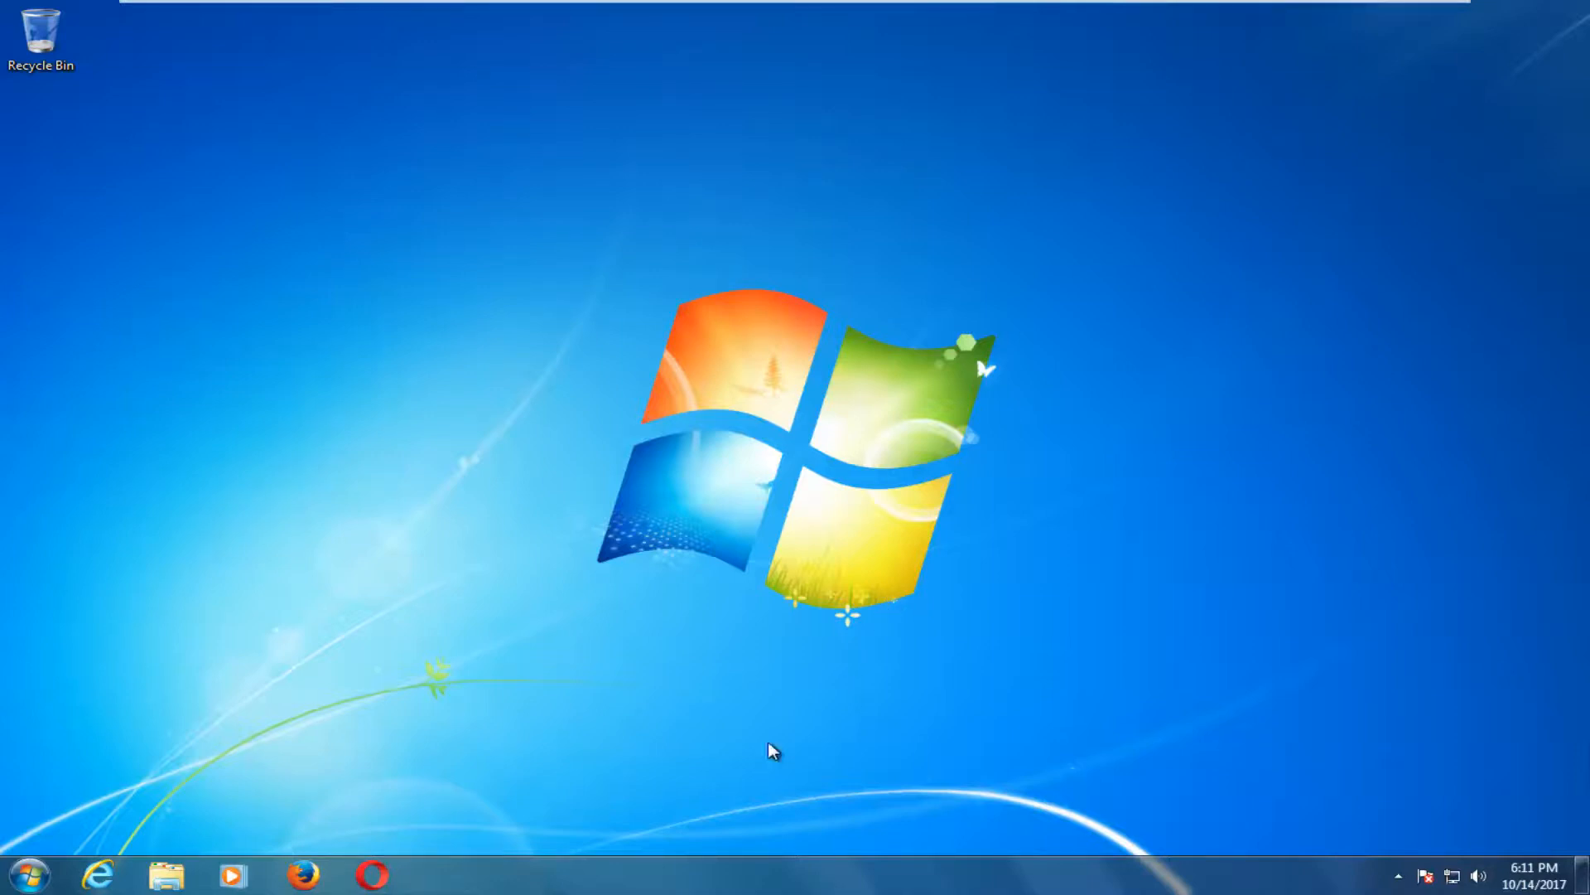
Search the Start menu for 'homegroup'
click(28, 875)
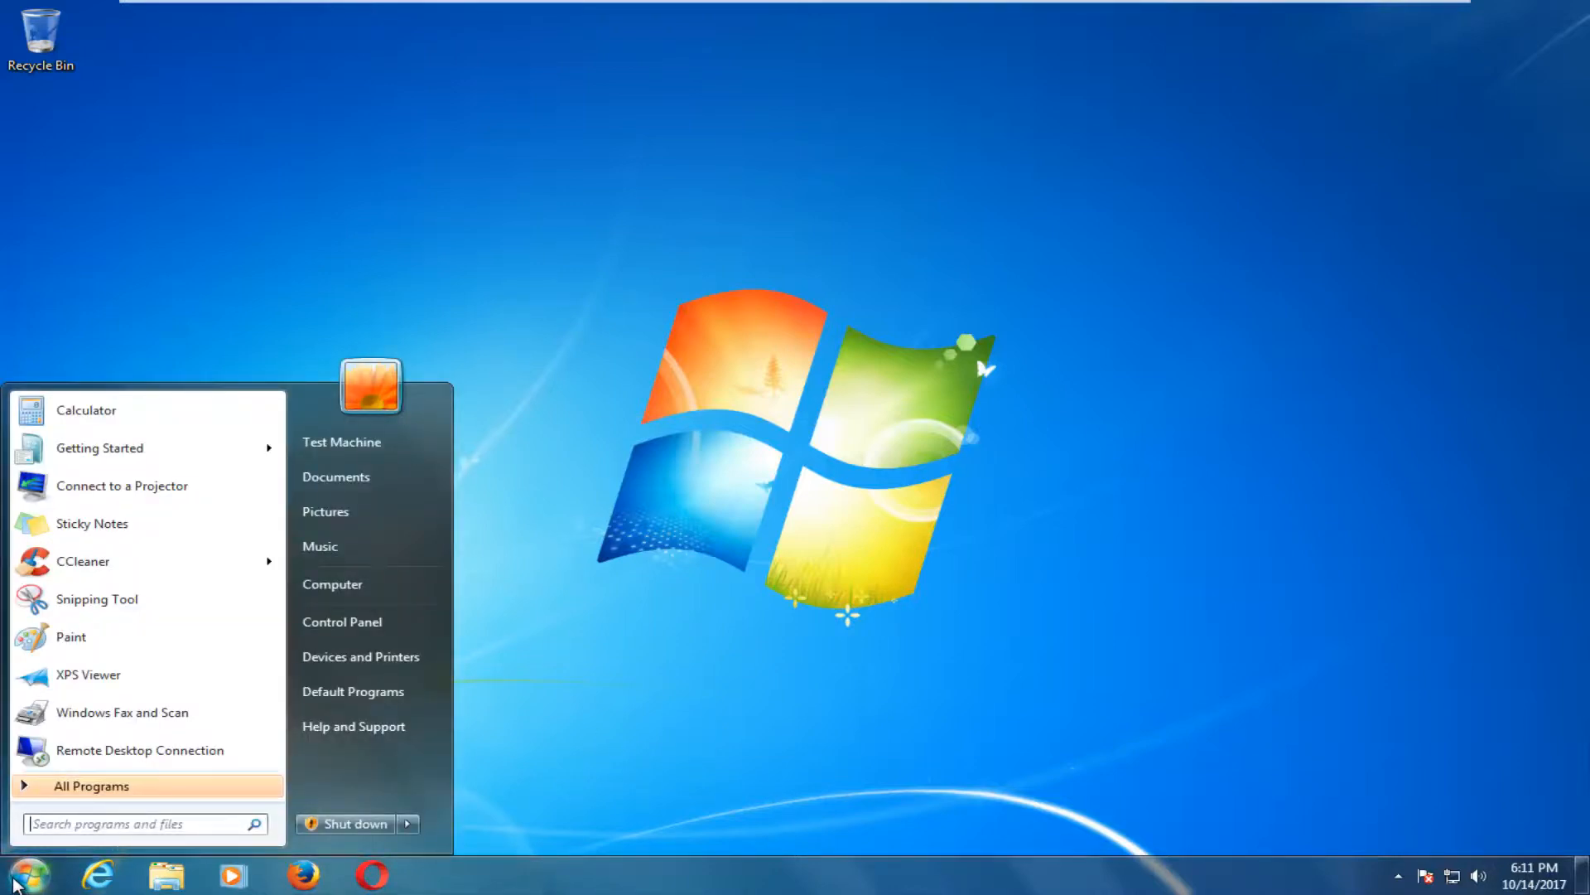
text(homegroup)
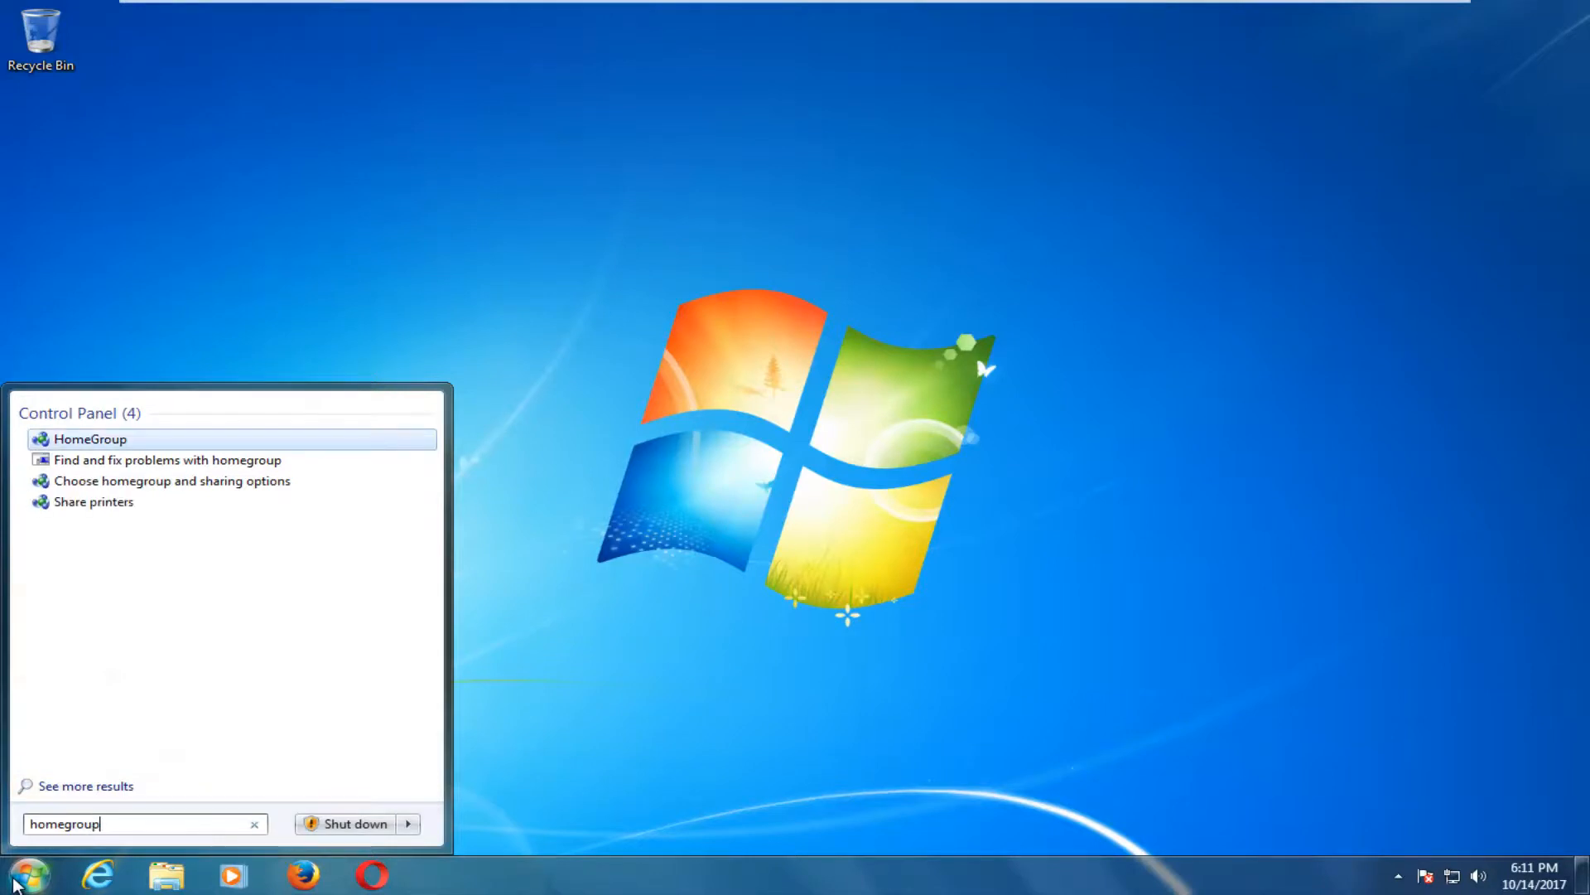
mouse_move(175, 564)
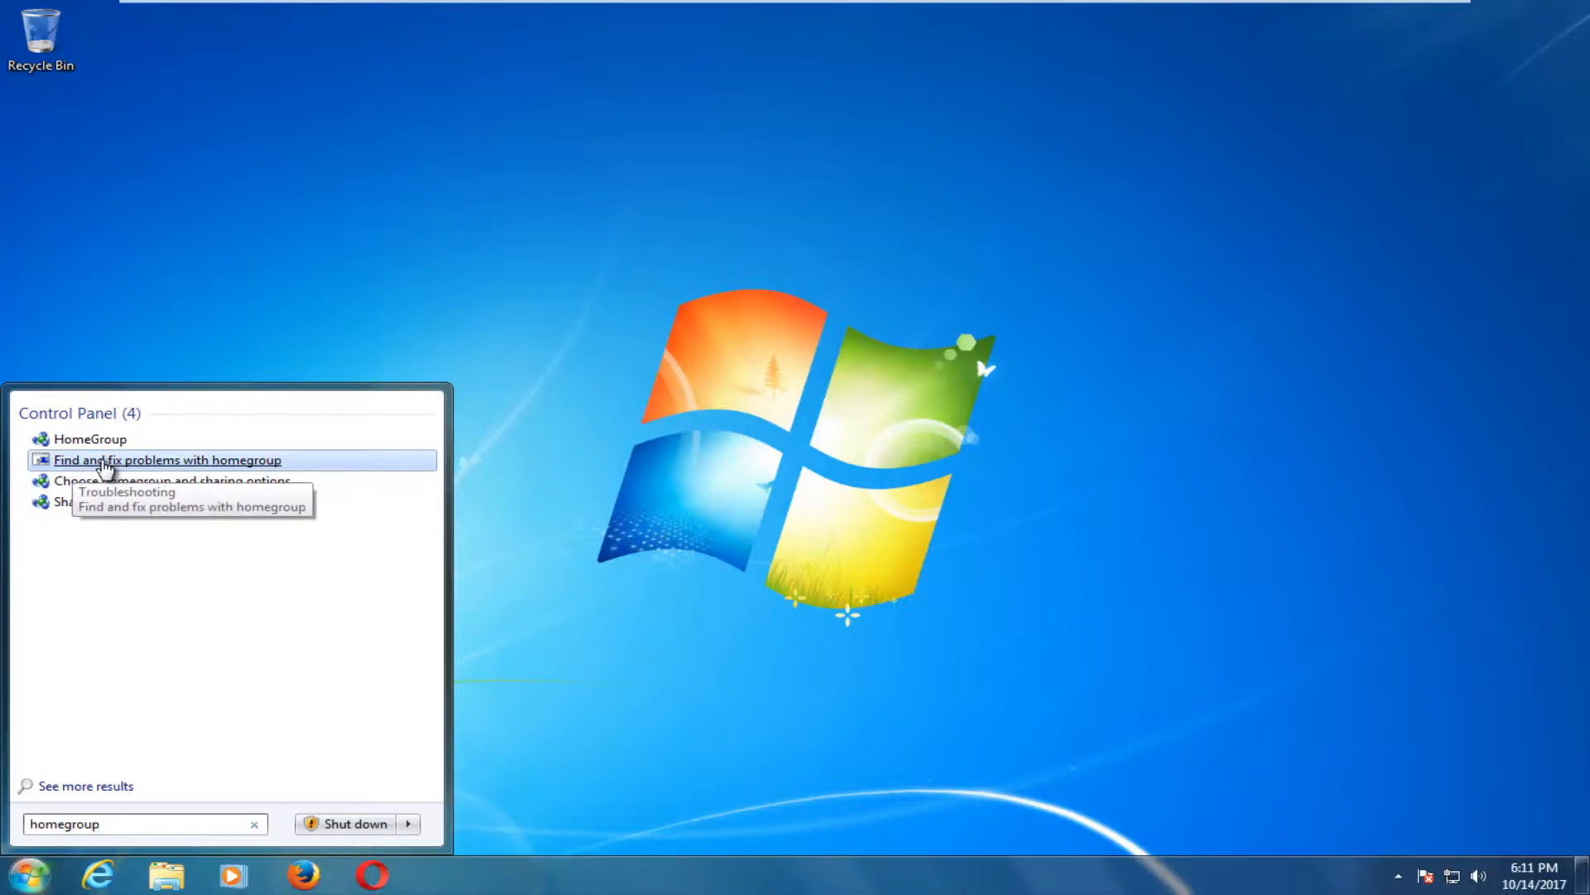
Launch 'Find and fix problems with homegroup' with 'Apply repairs automatically' enabled under Advanced
click(167, 459)
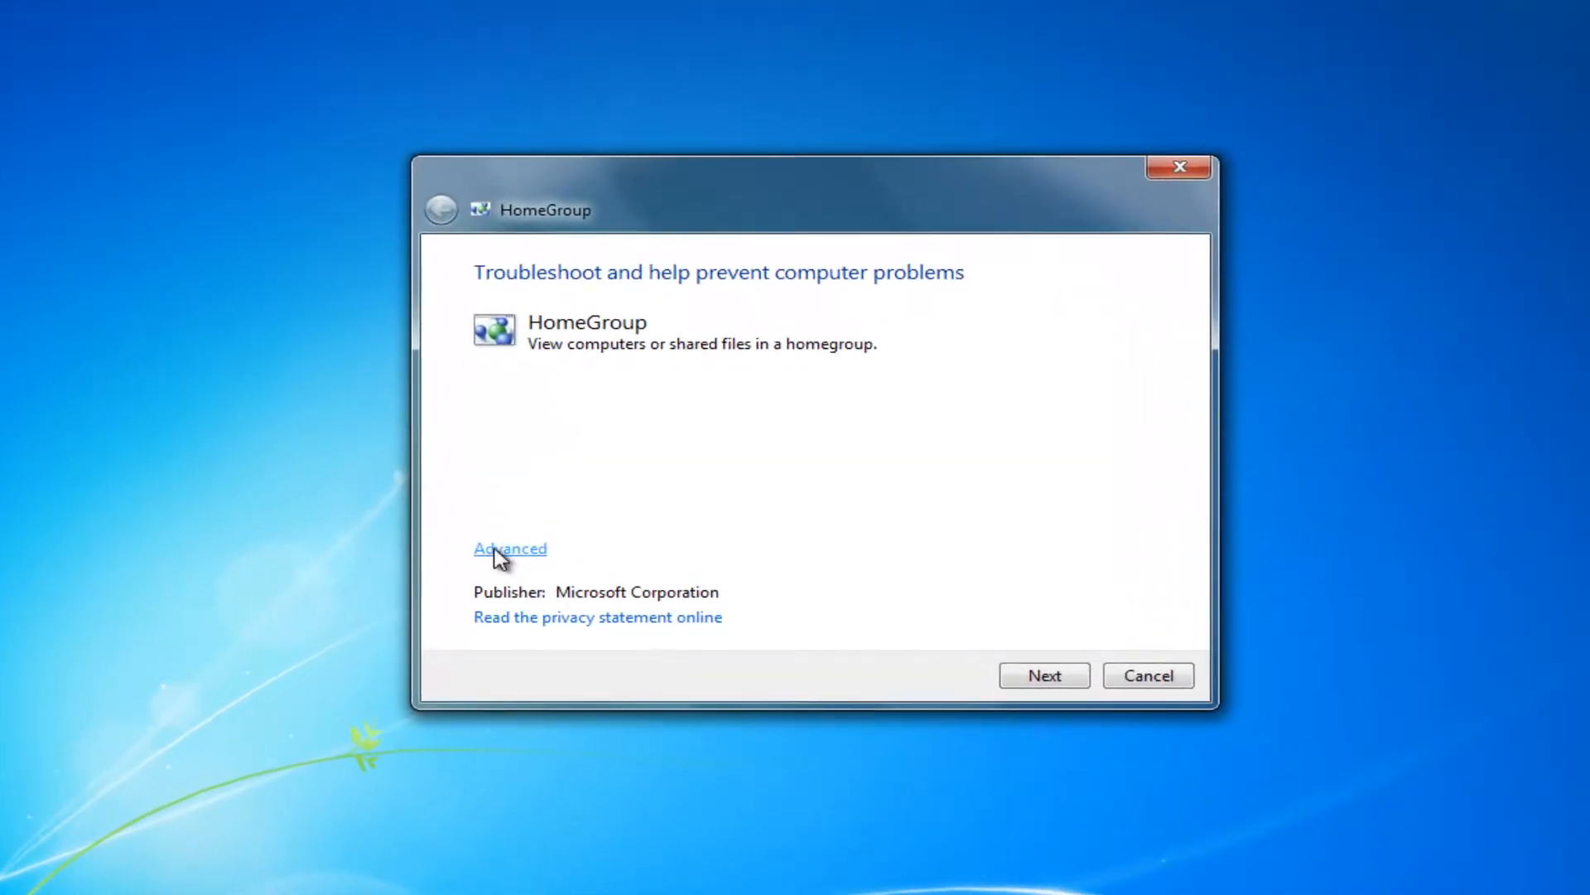
click(509, 548)
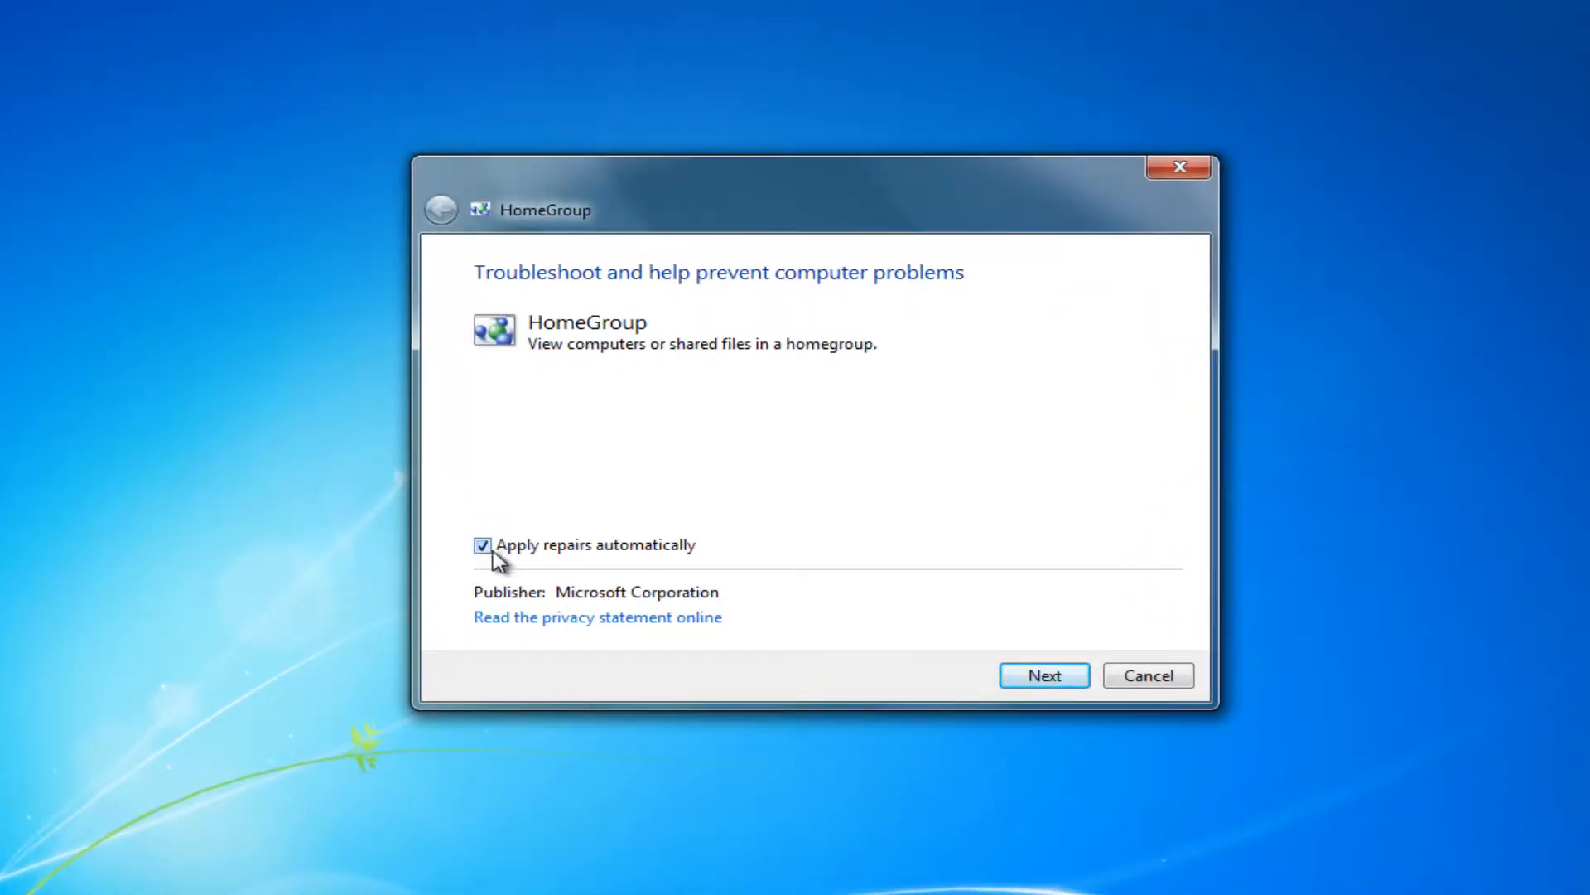
click(483, 545)
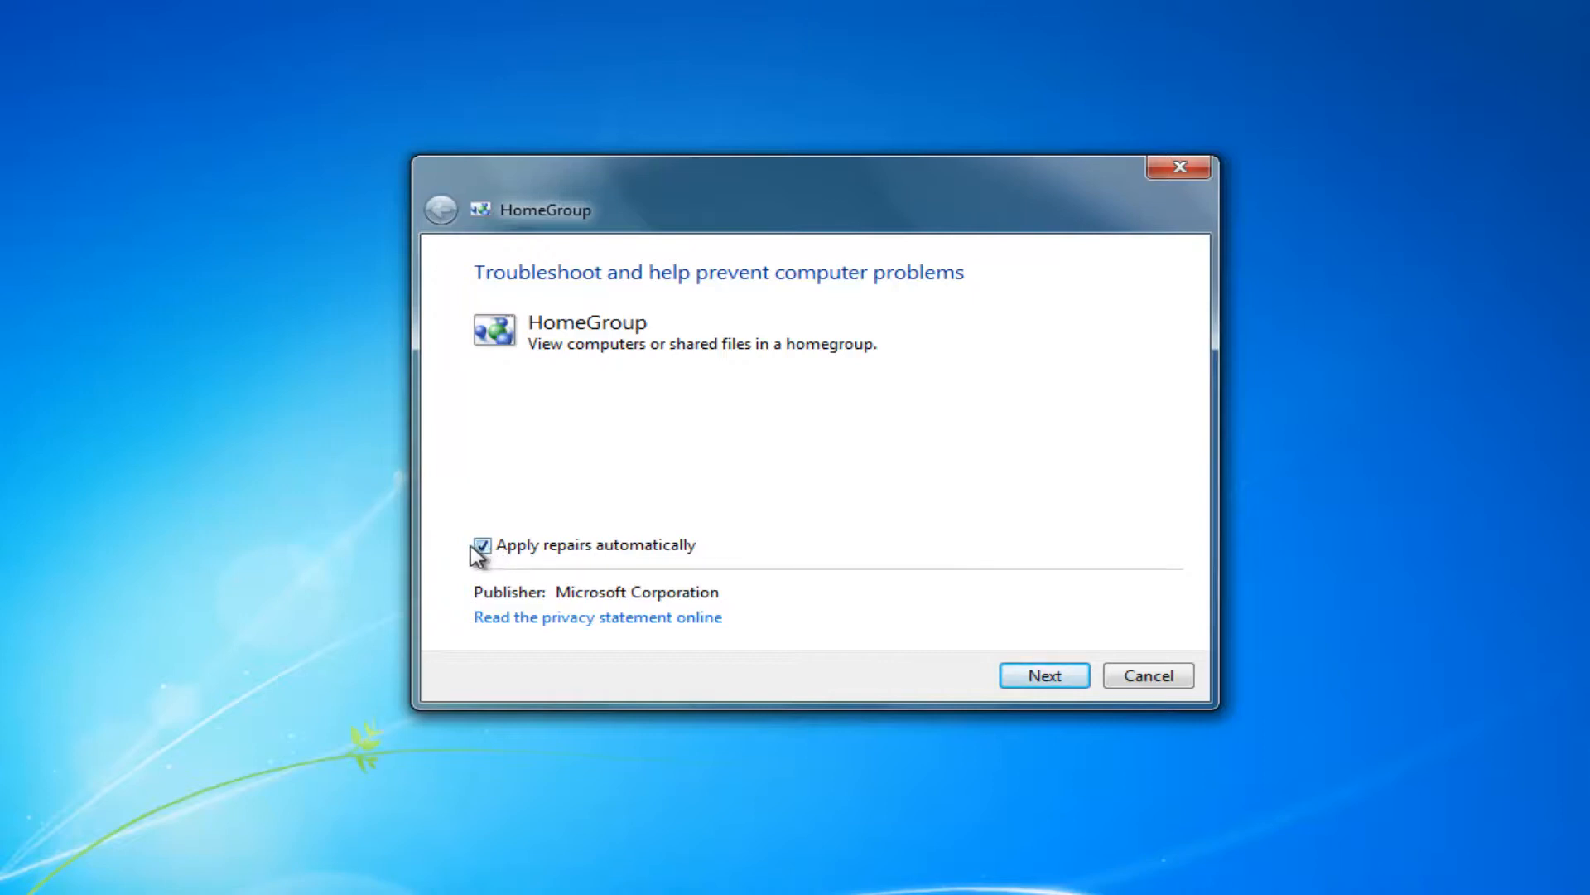
Start the HomeGroup troubleshooting scan
click(1044, 674)
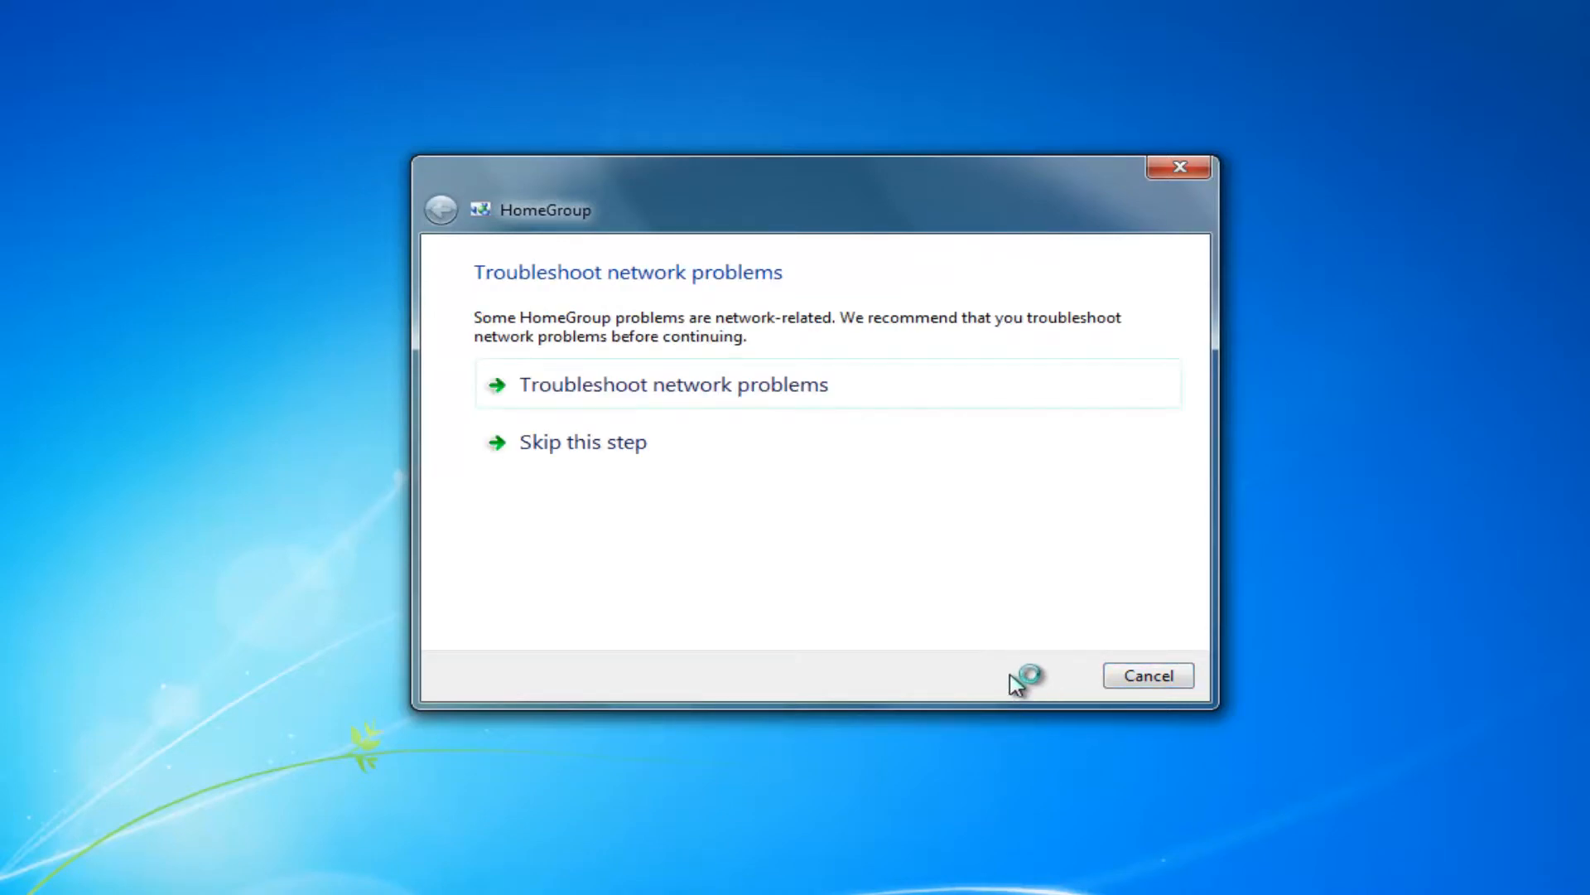
mouse_move(552, 416)
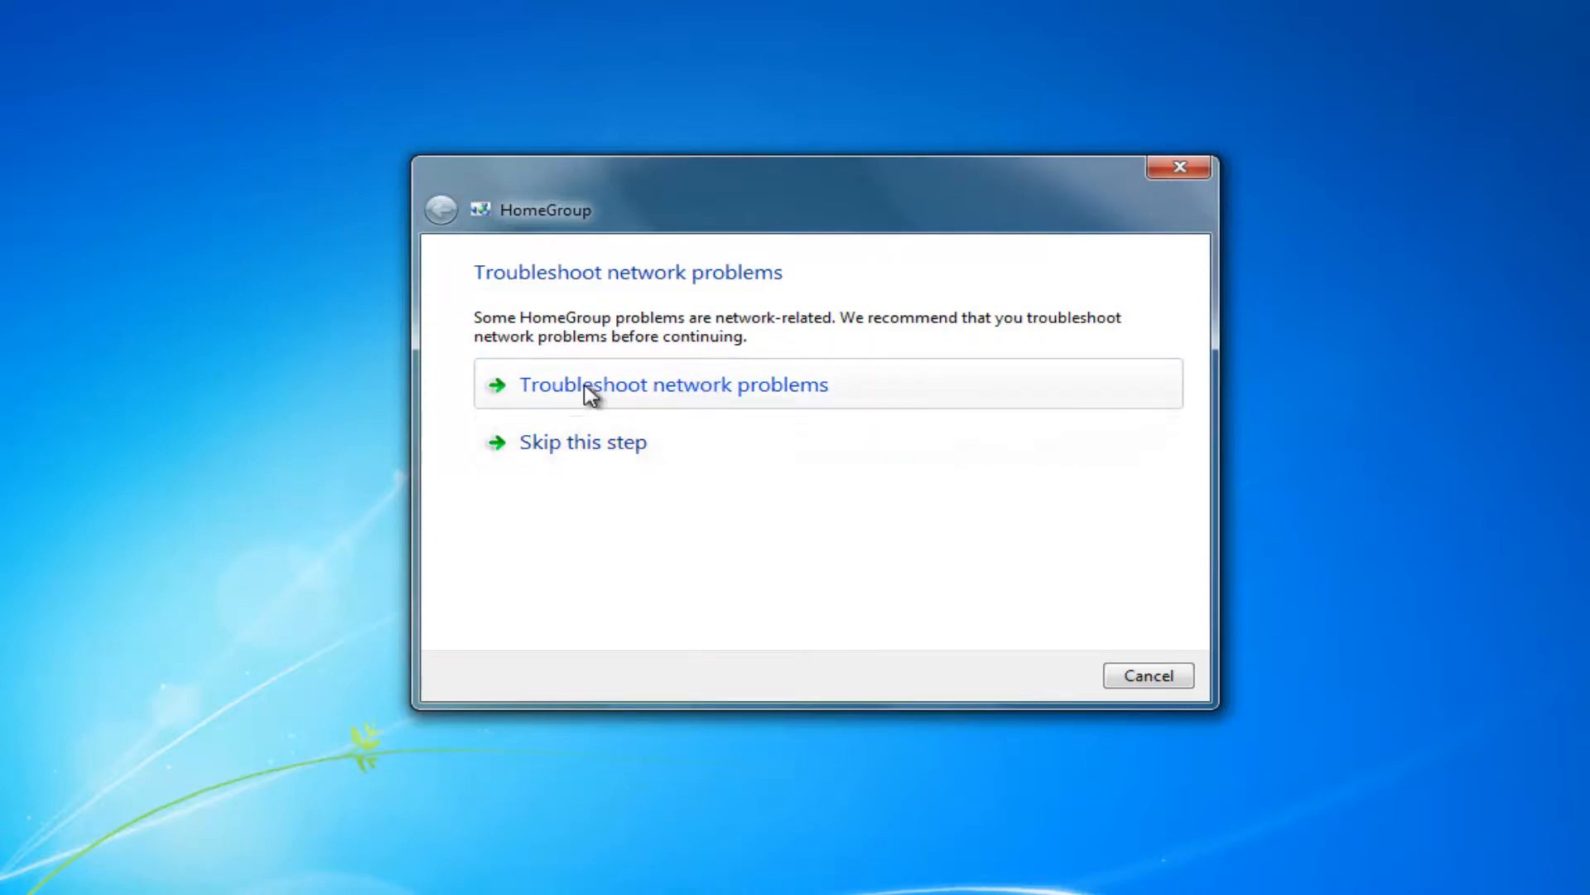
mouse_move(569, 403)
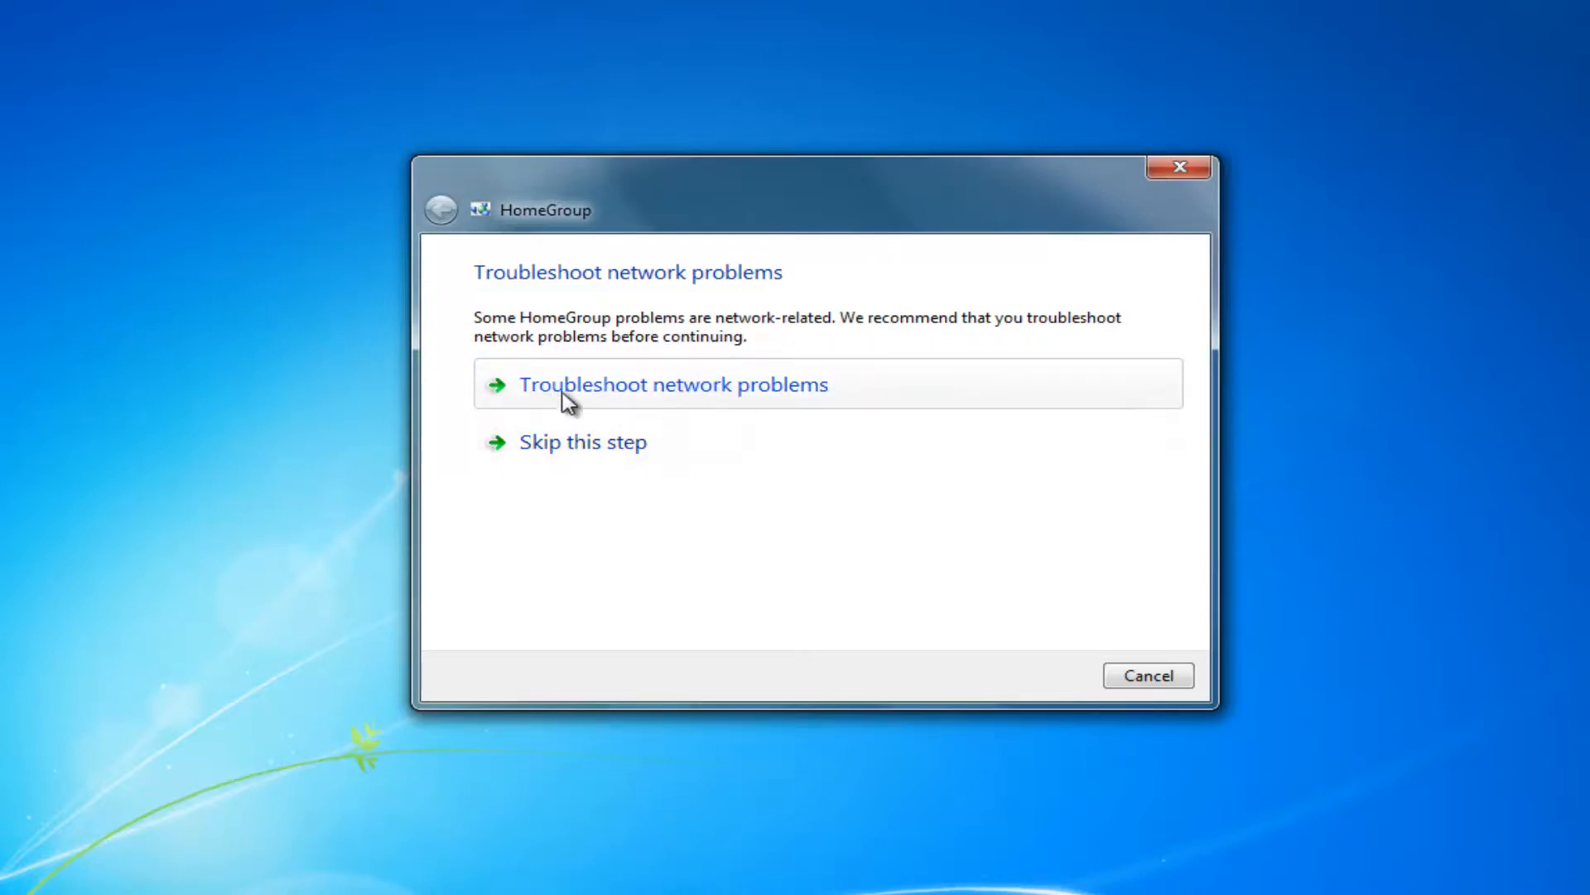
mouse_move(556, 661)
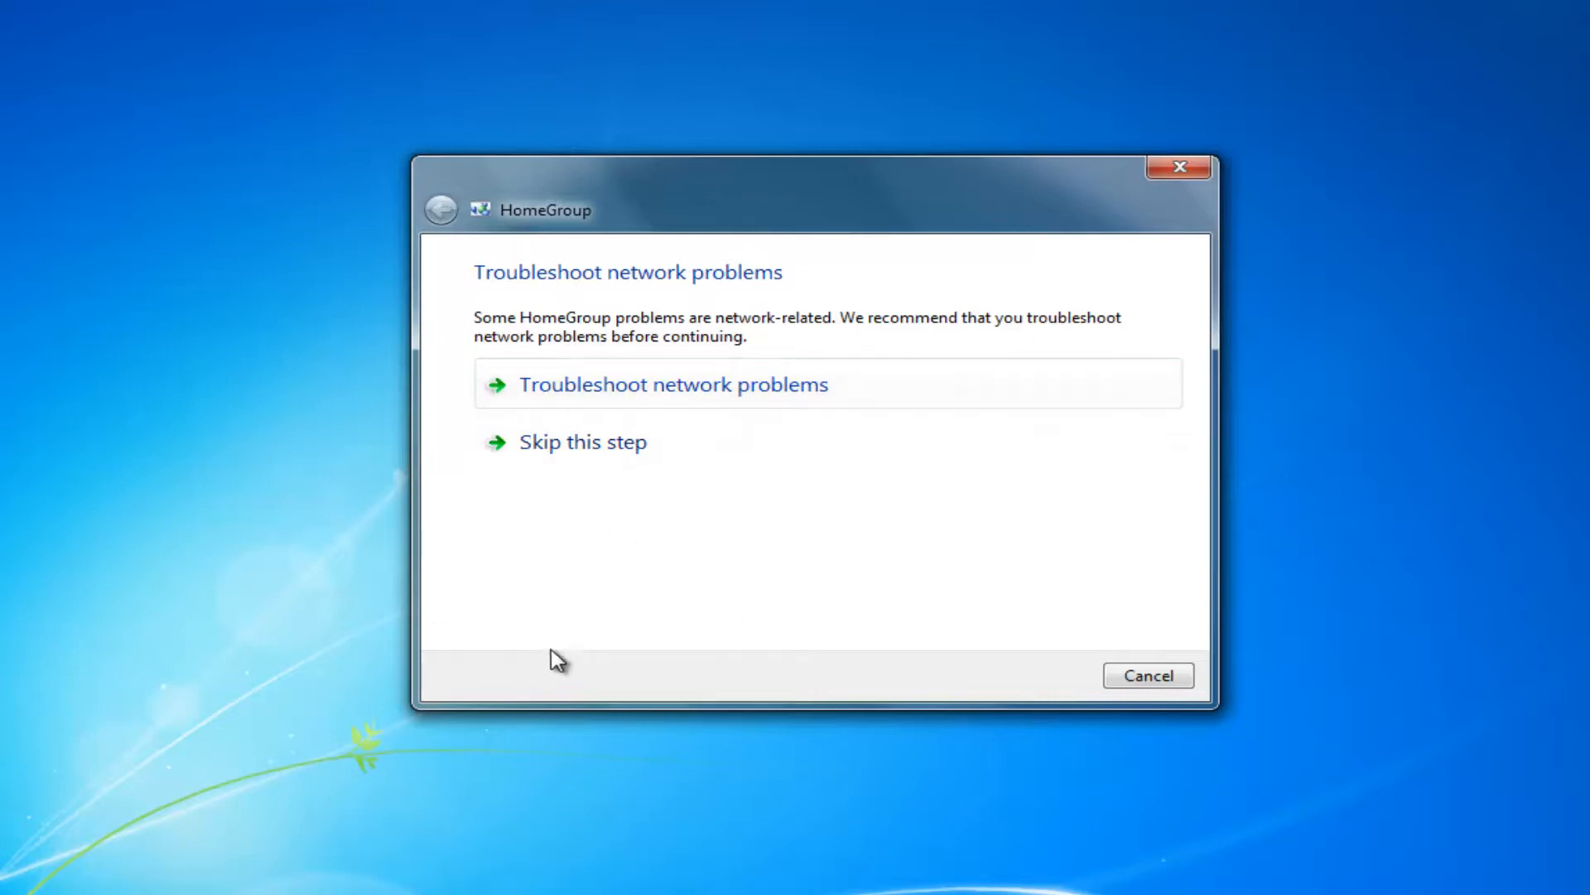
mouse_move(575, 457)
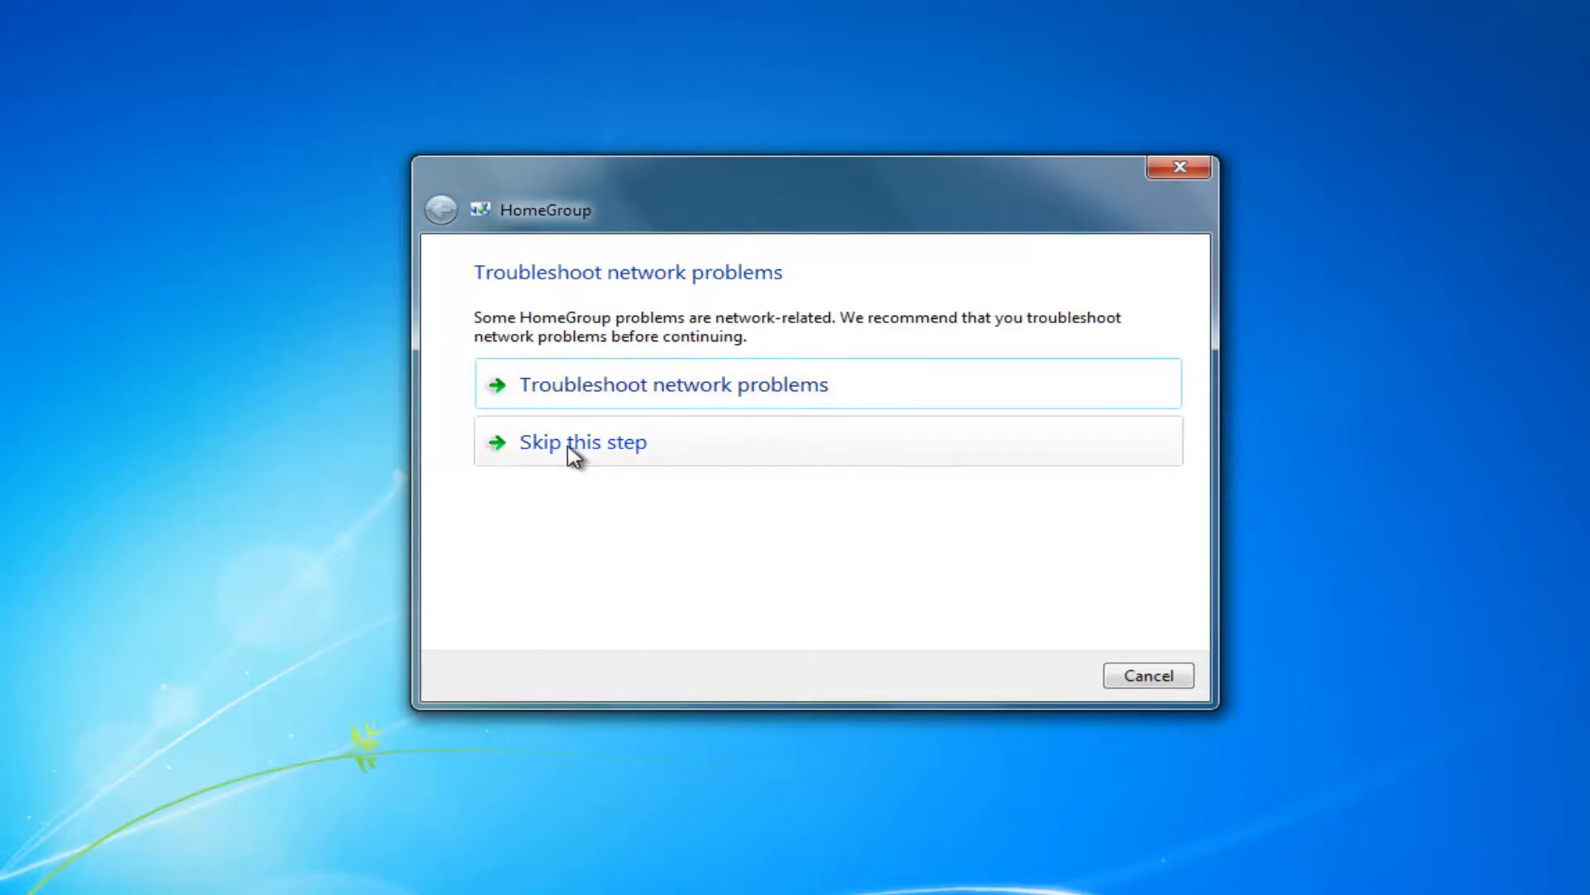
Skip the 'Troubleshoot network problems' step
click(674, 384)
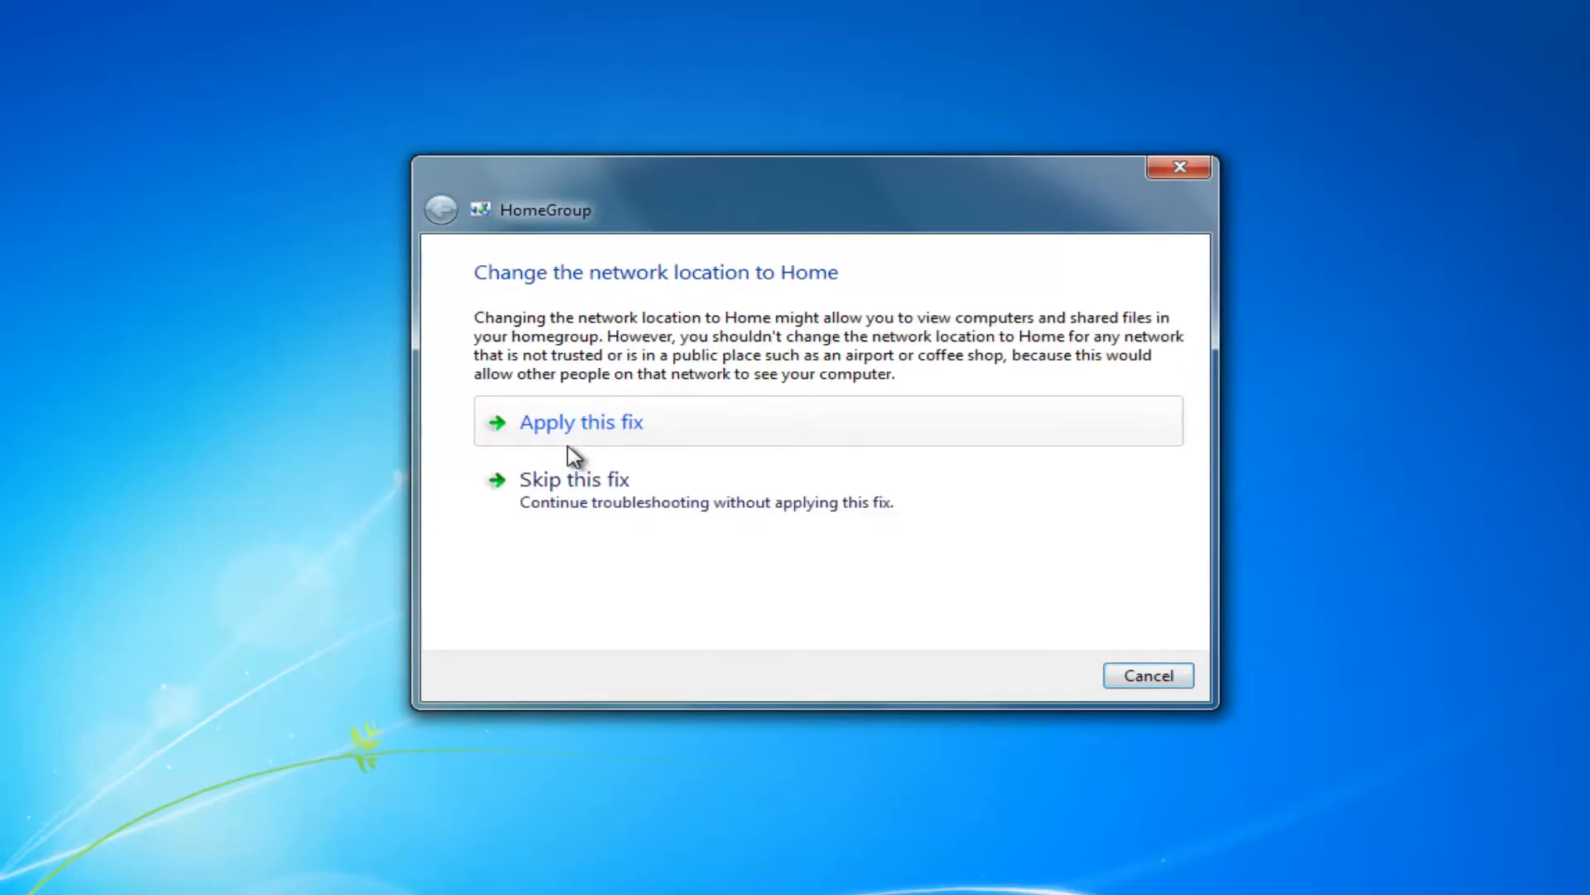
mouse_move(507, 297)
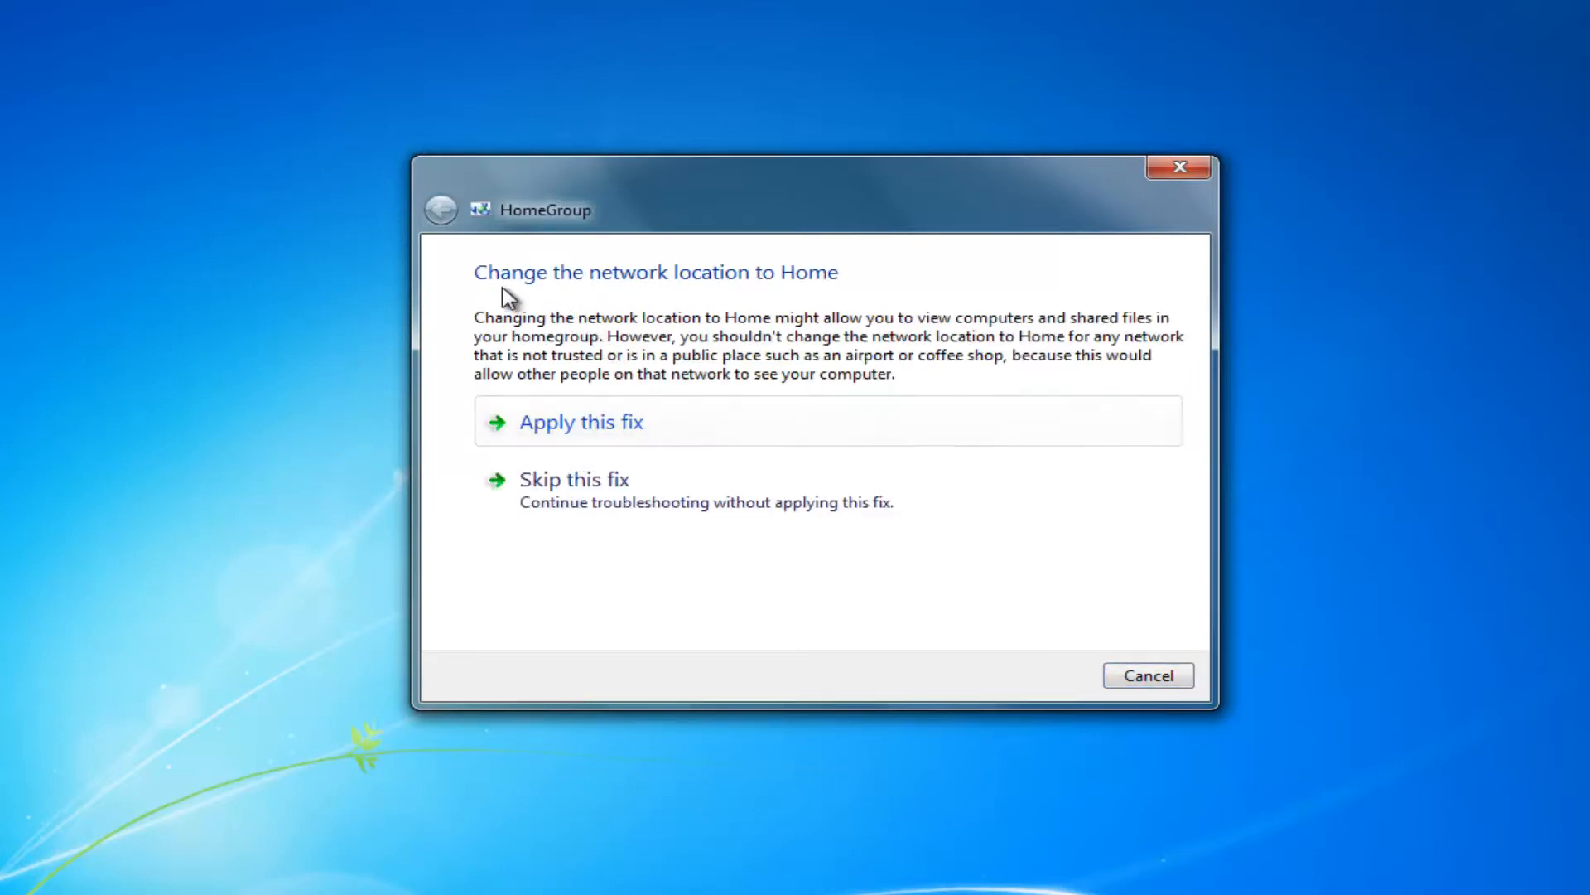
mouse_move(467, 281)
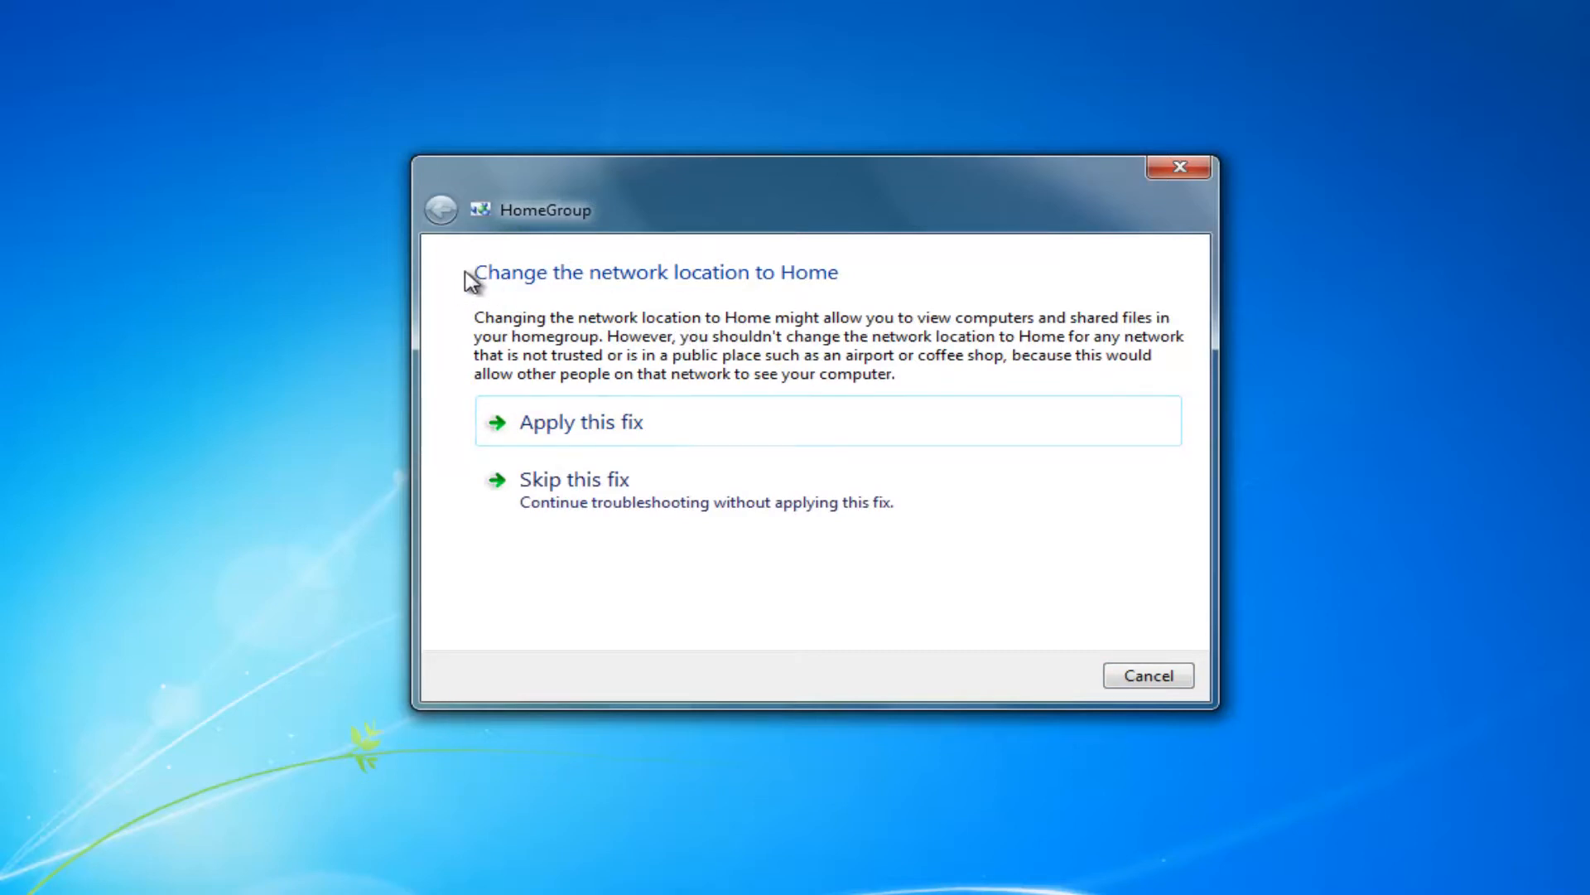
mouse_move(574, 436)
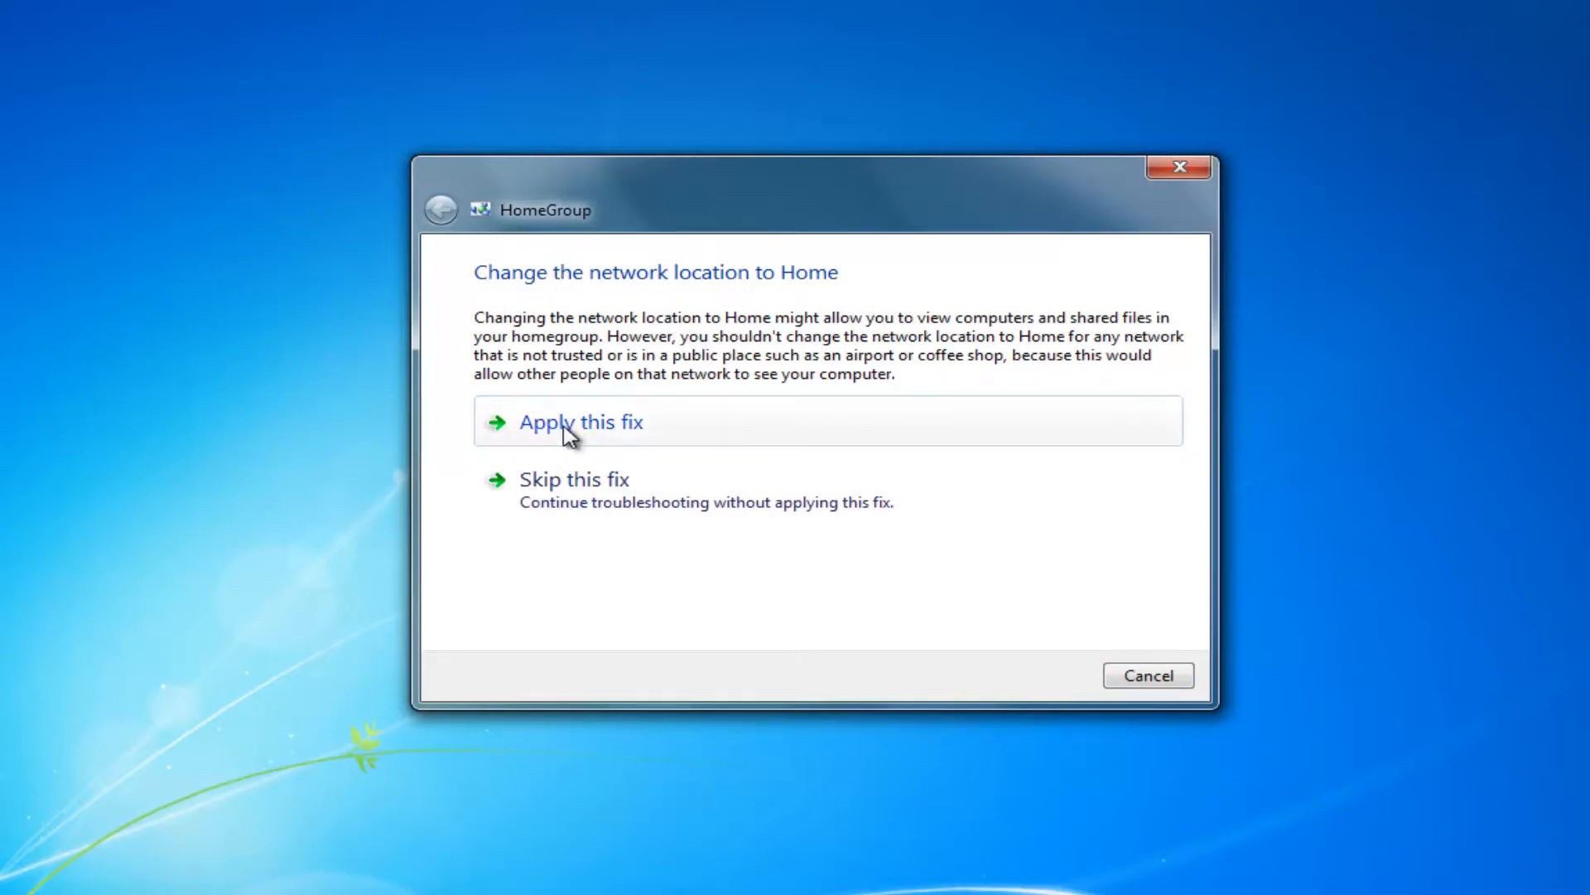
mouse_move(528, 437)
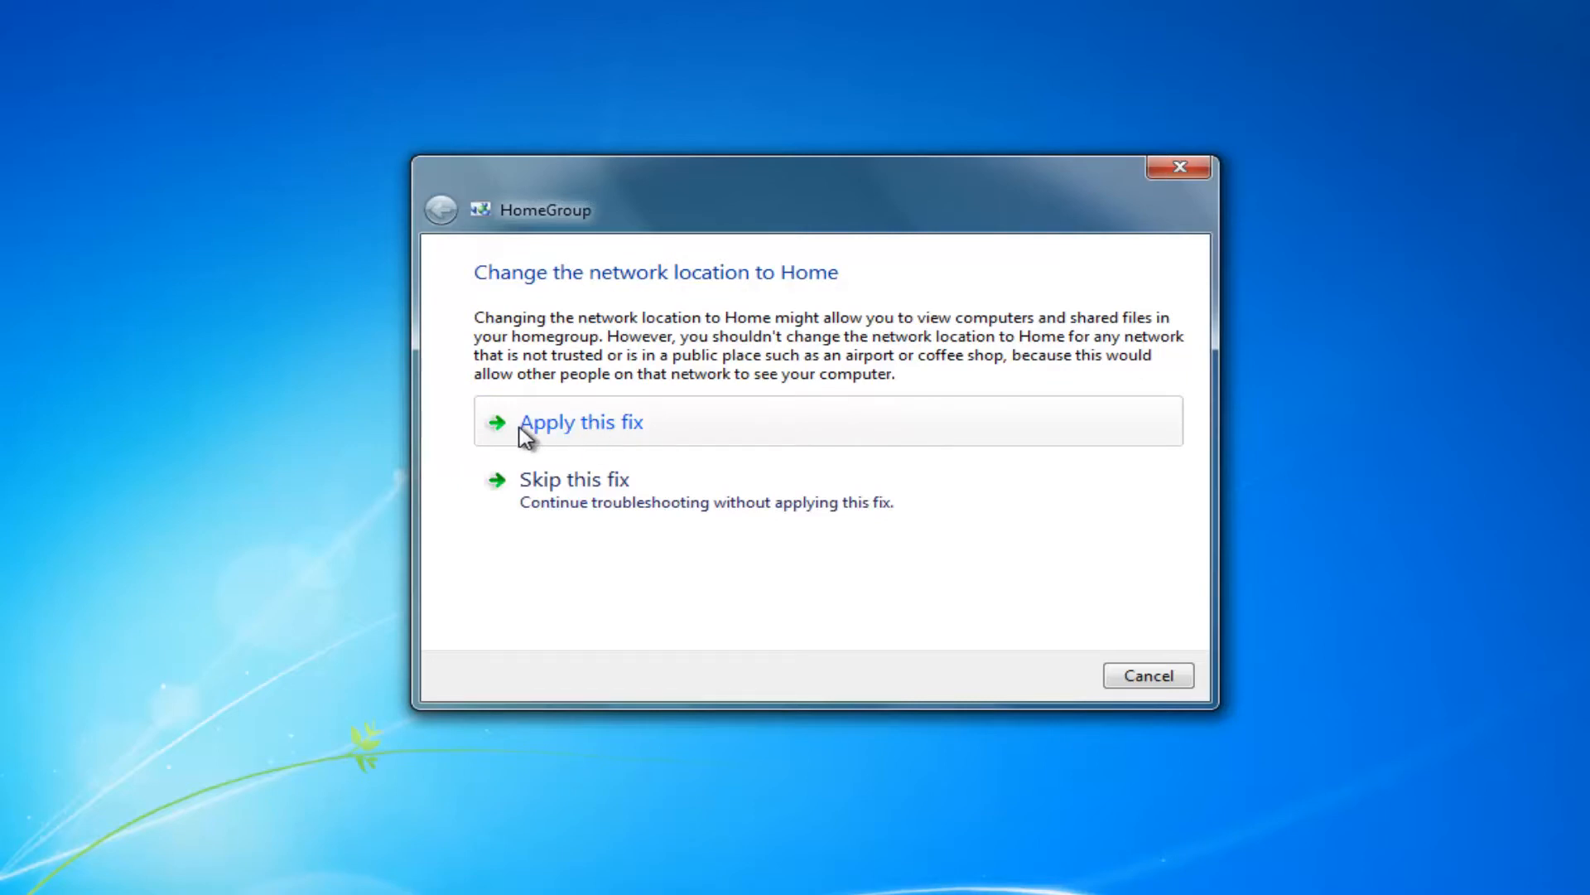
mouse_move(545, 511)
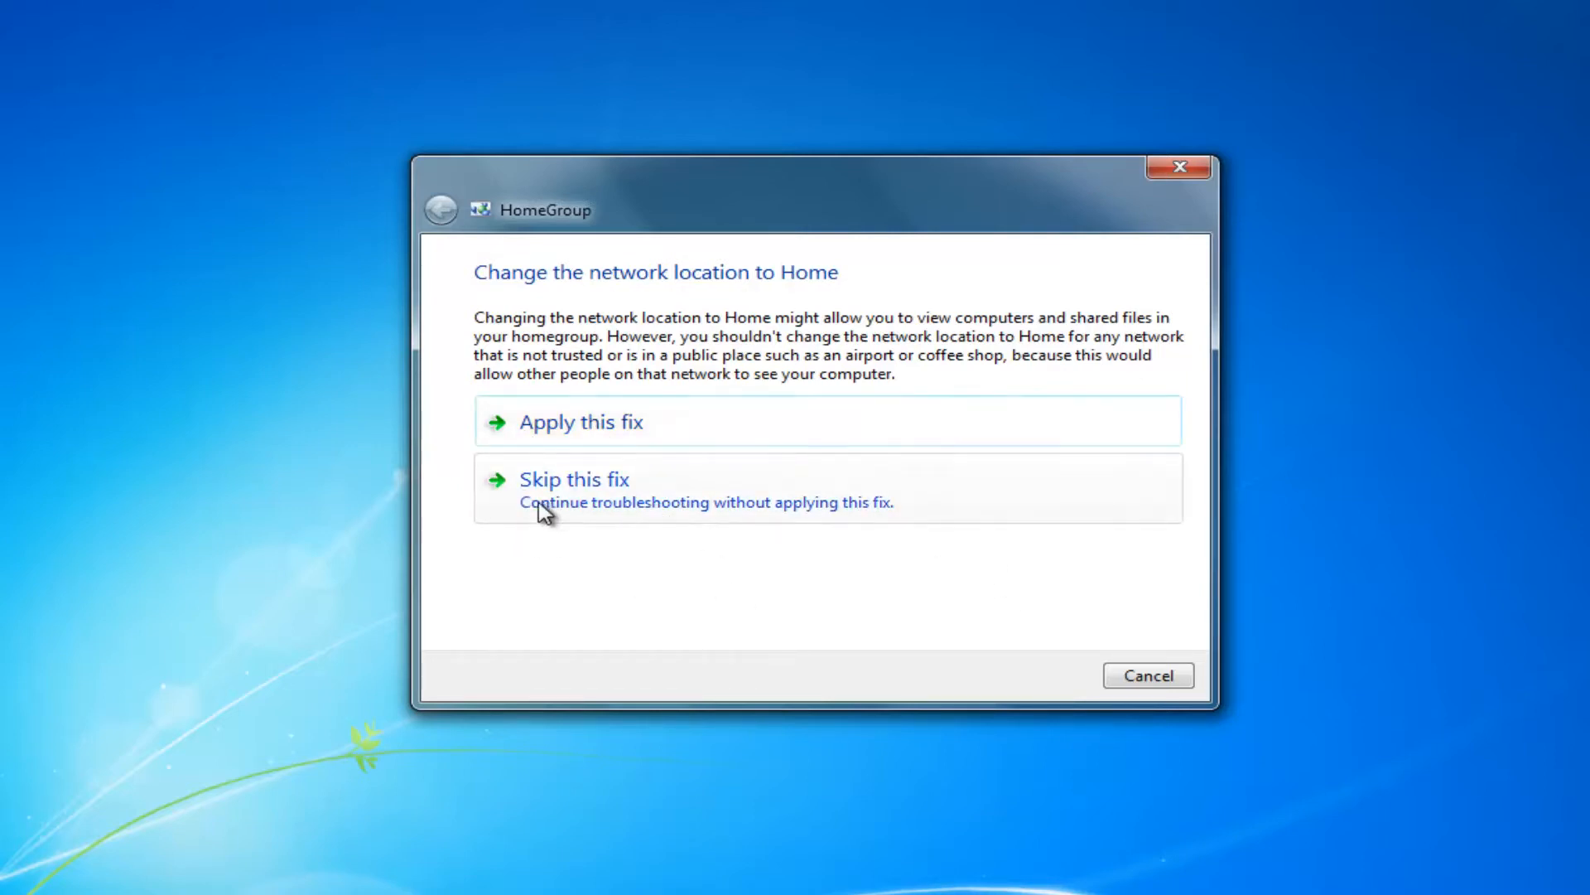
Skip the change-to-Home network location fix, then close the finished troubleshooter
click(574, 478)
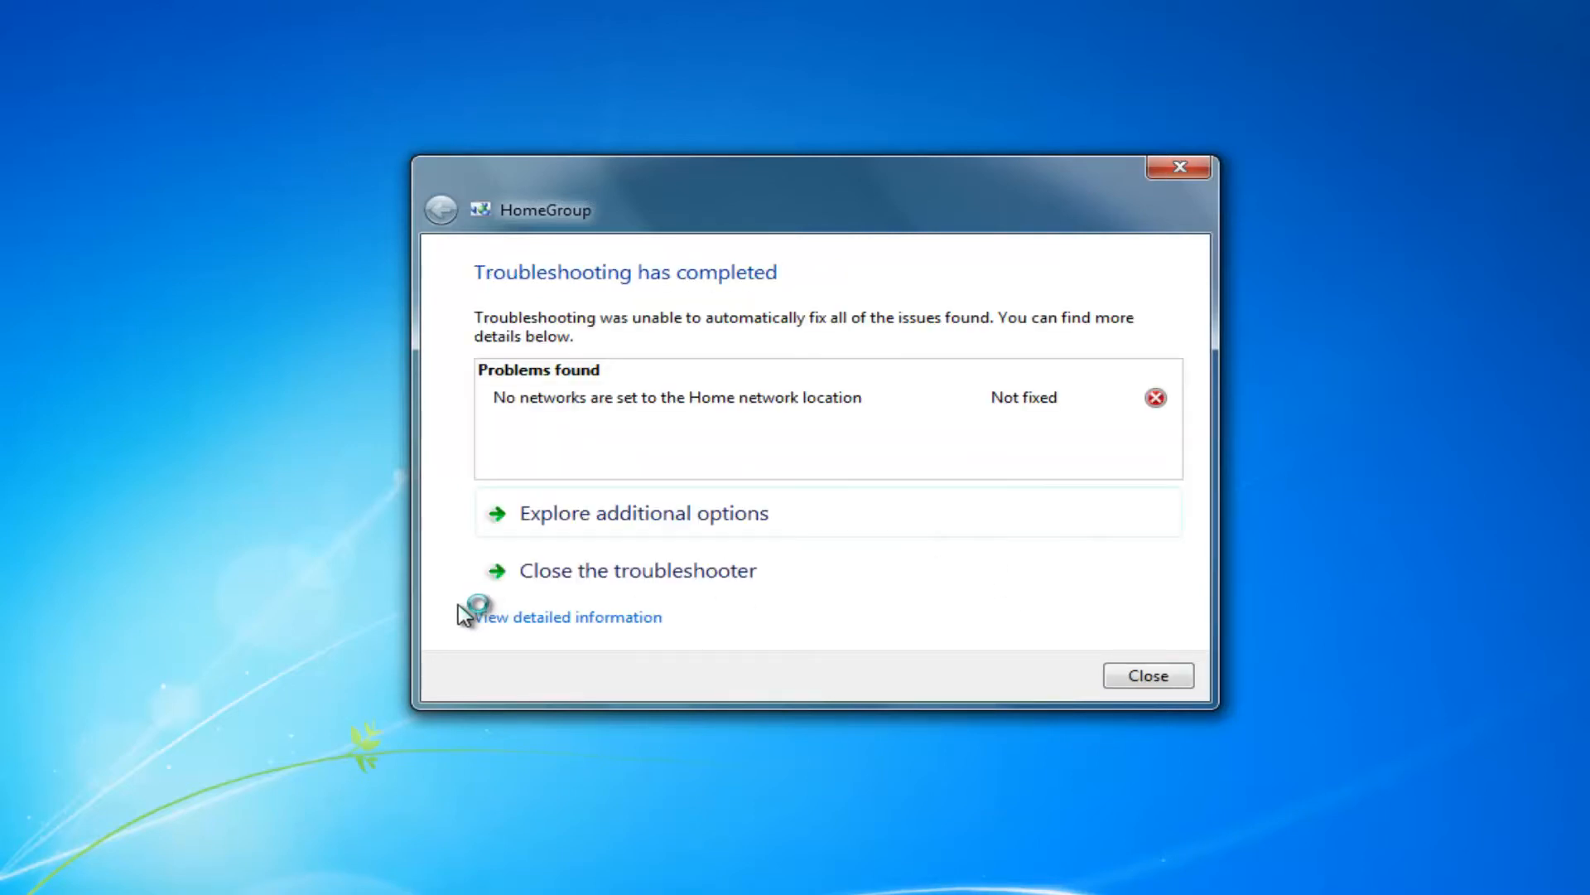
mouse_move(512, 405)
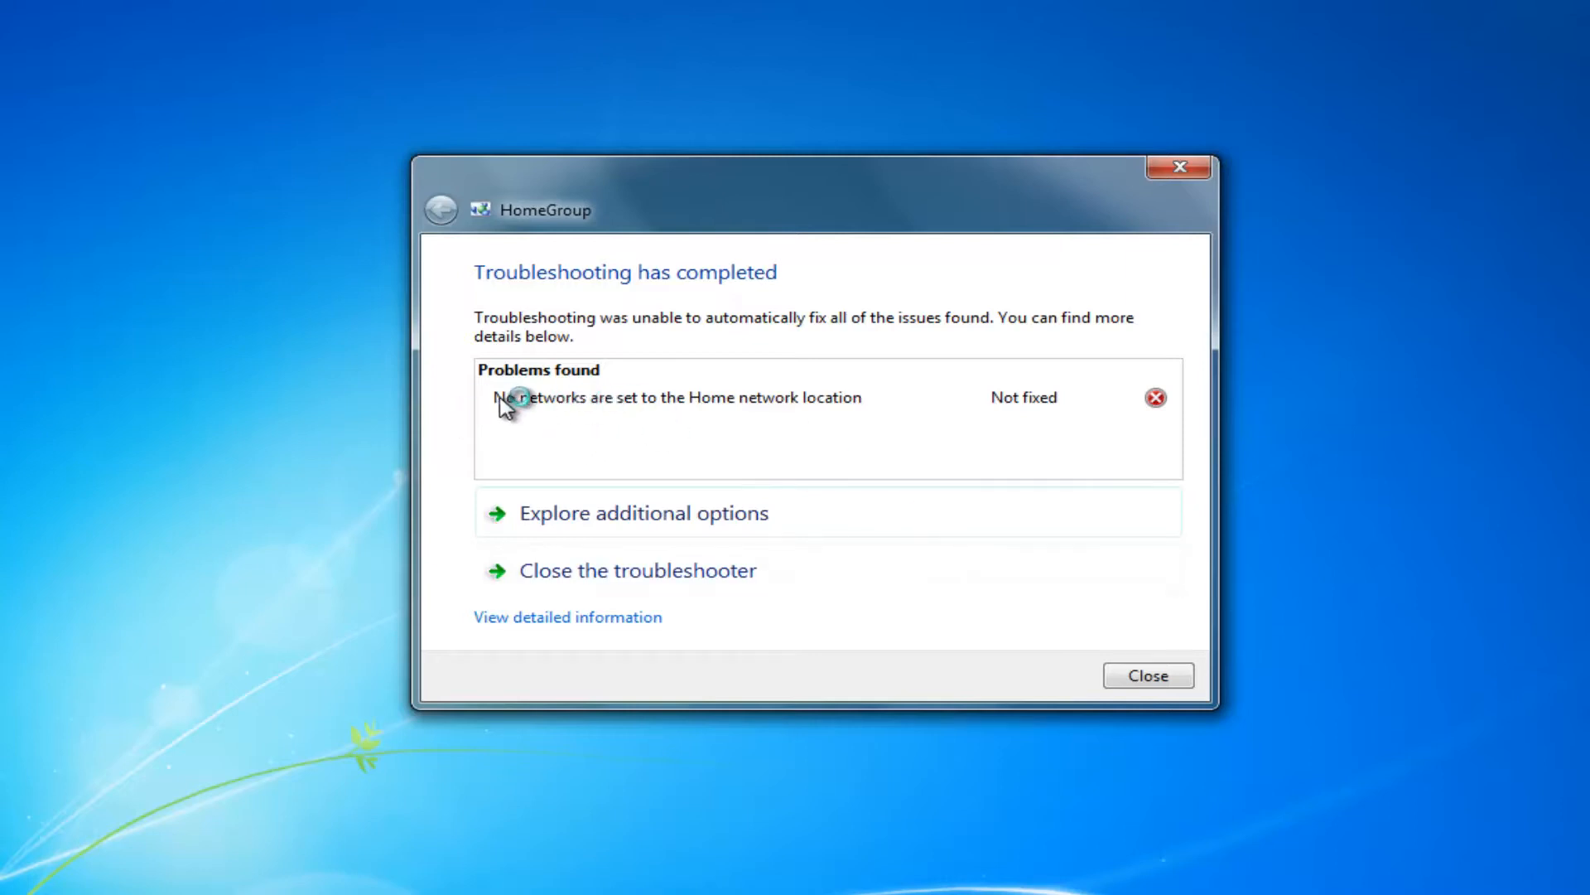
mouse_move(437, 368)
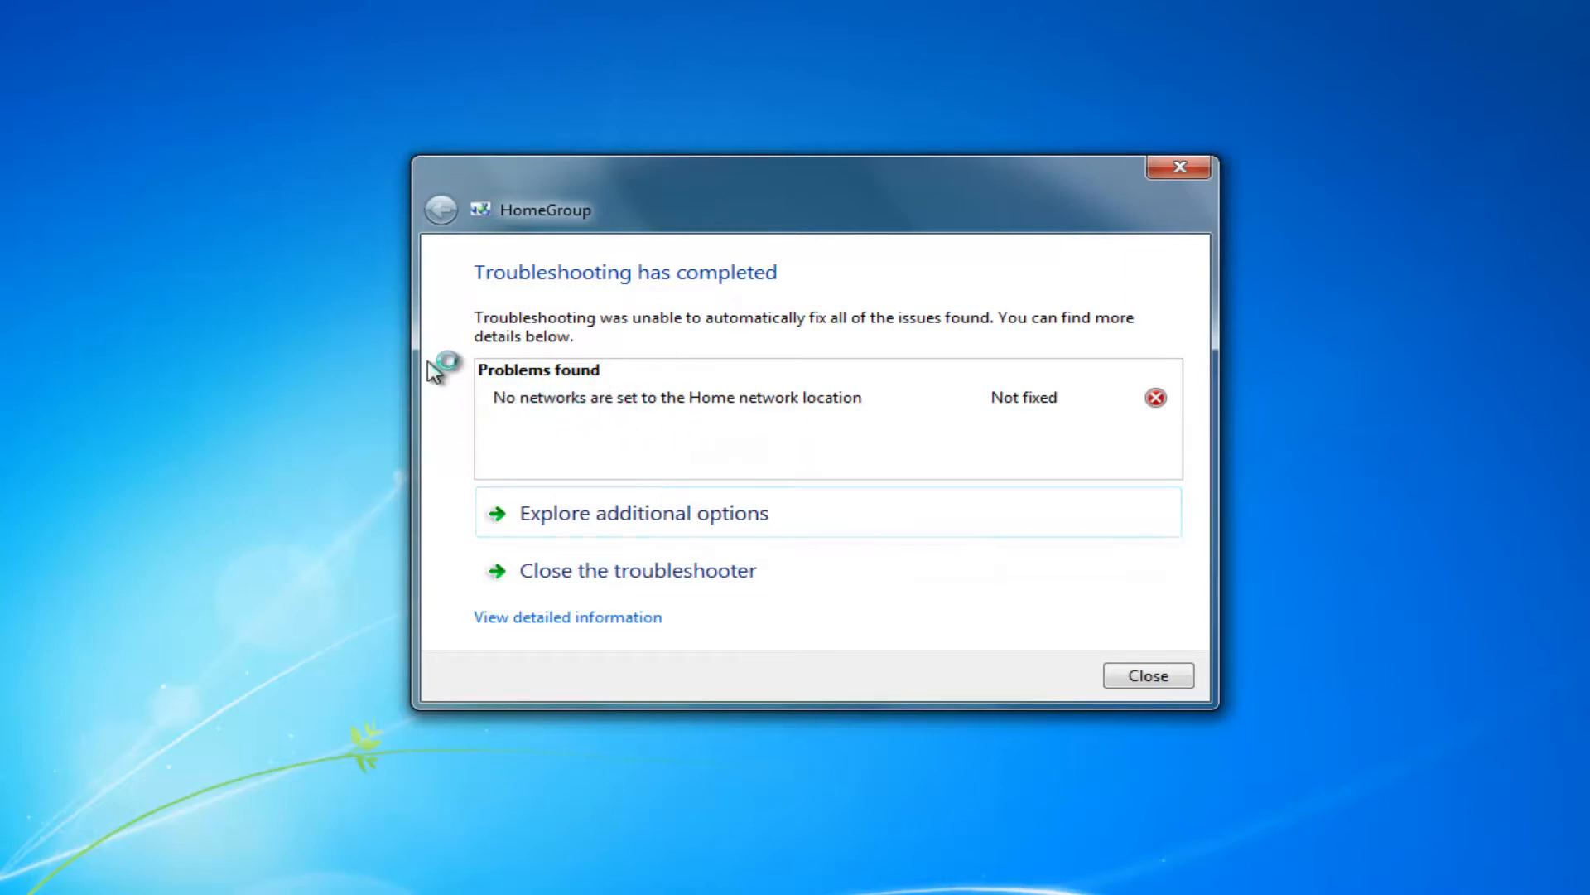
mouse_move(656, 373)
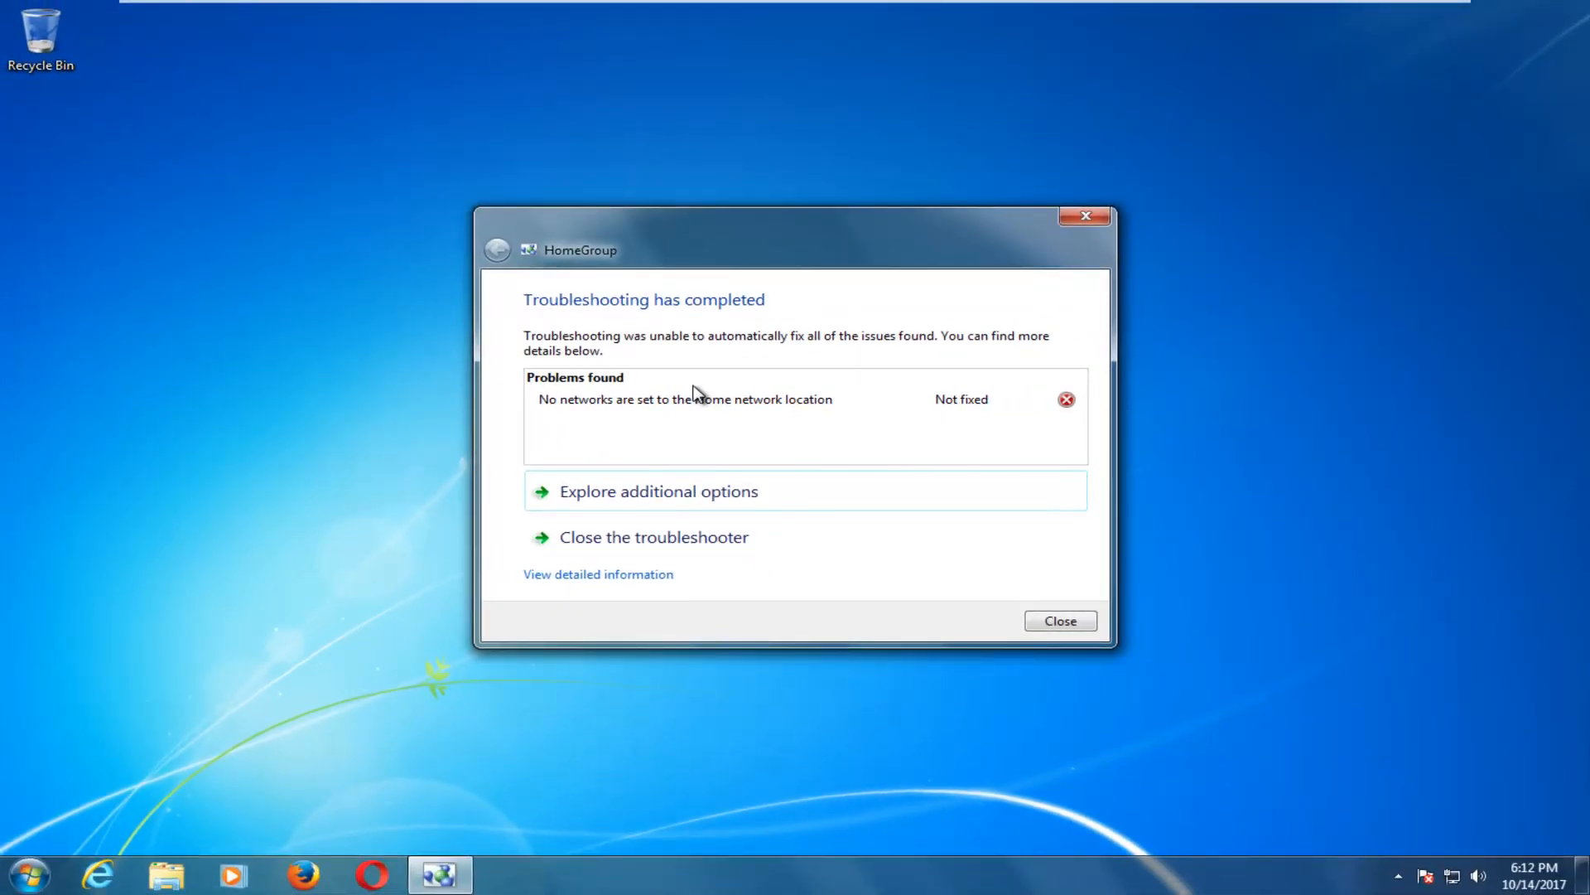
mouse_move(916, 579)
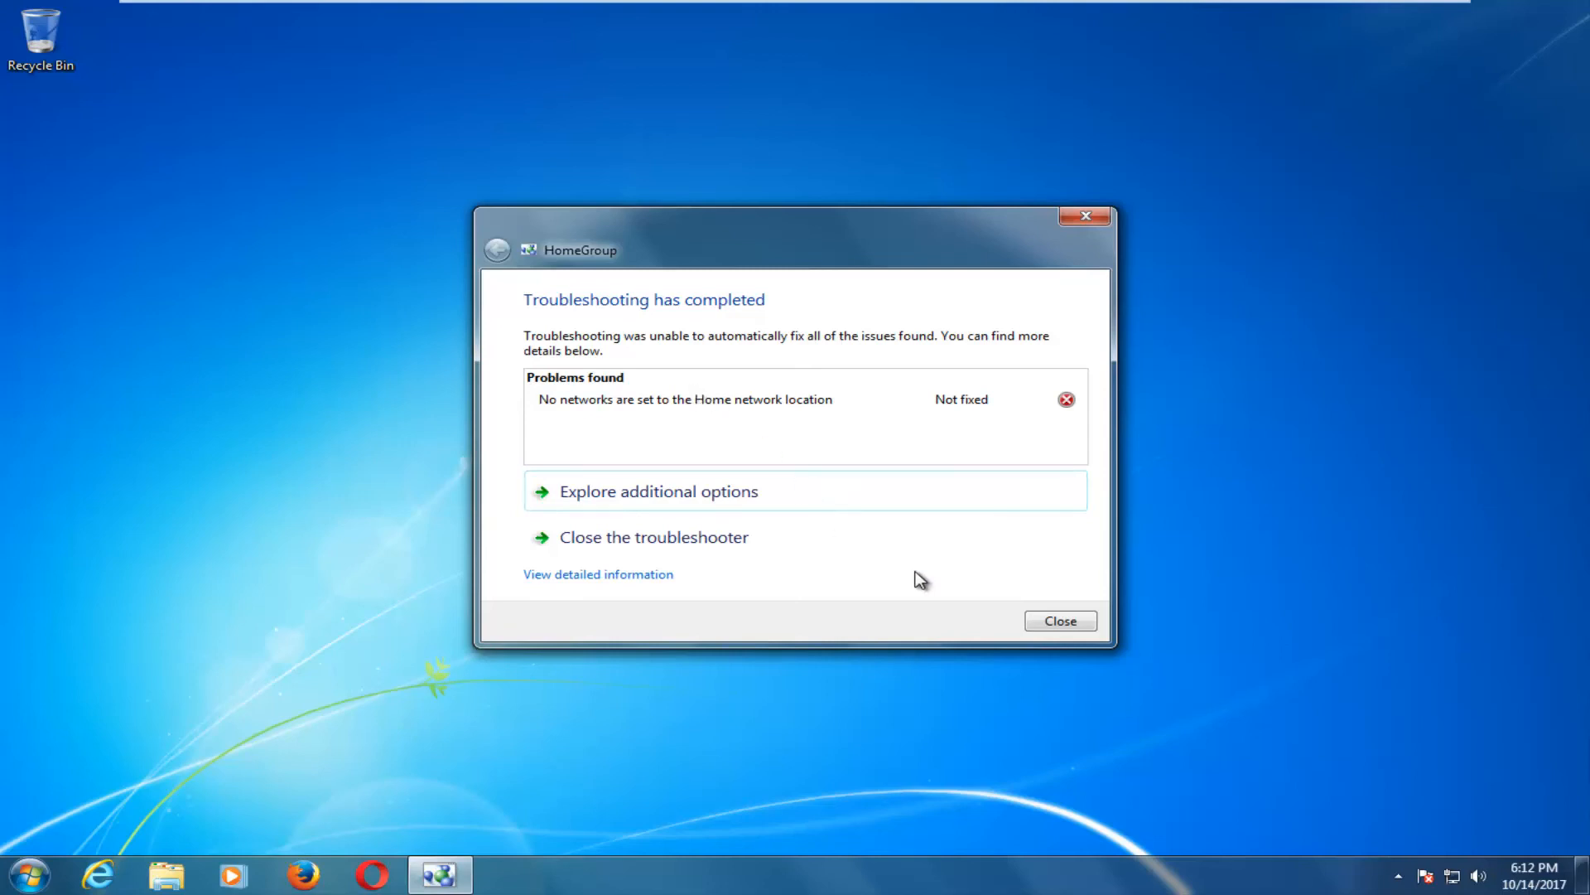
click(1058, 619)
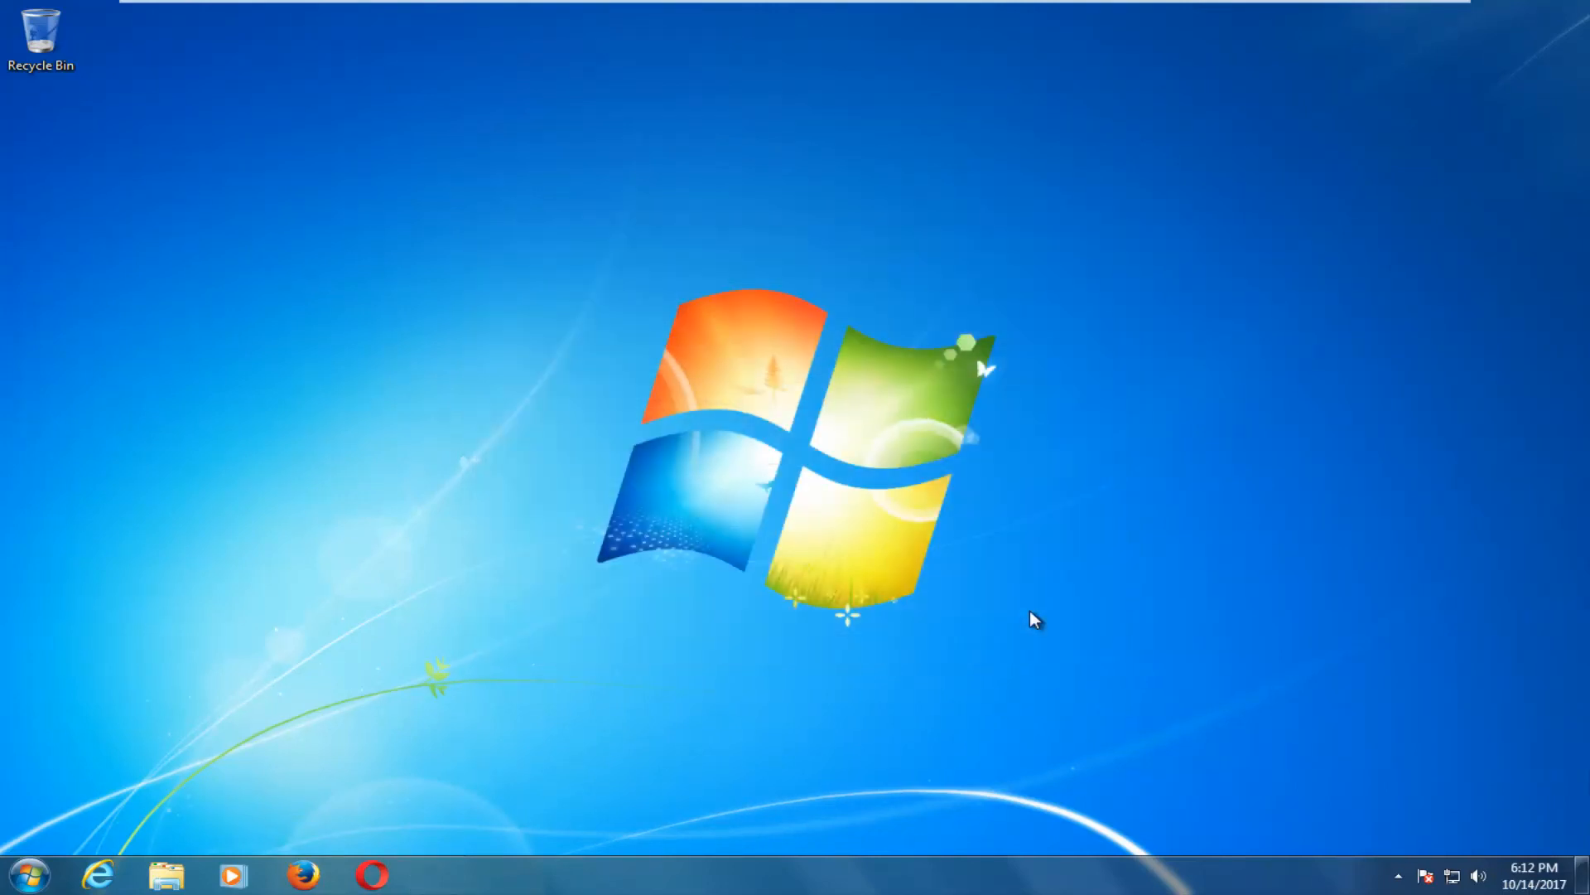
mouse_move(1037, 613)
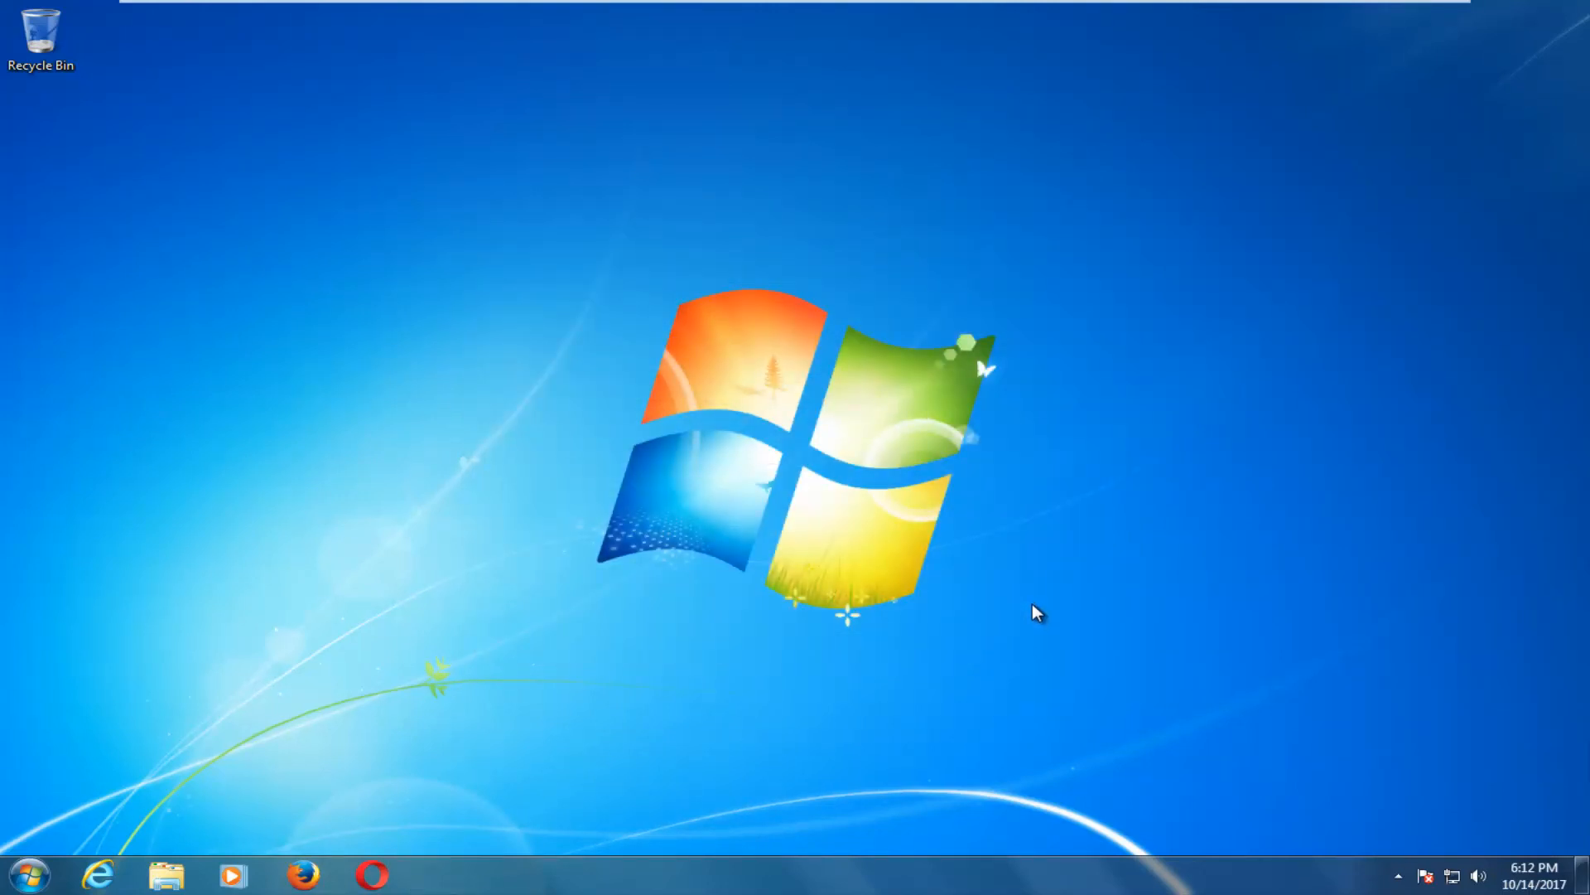